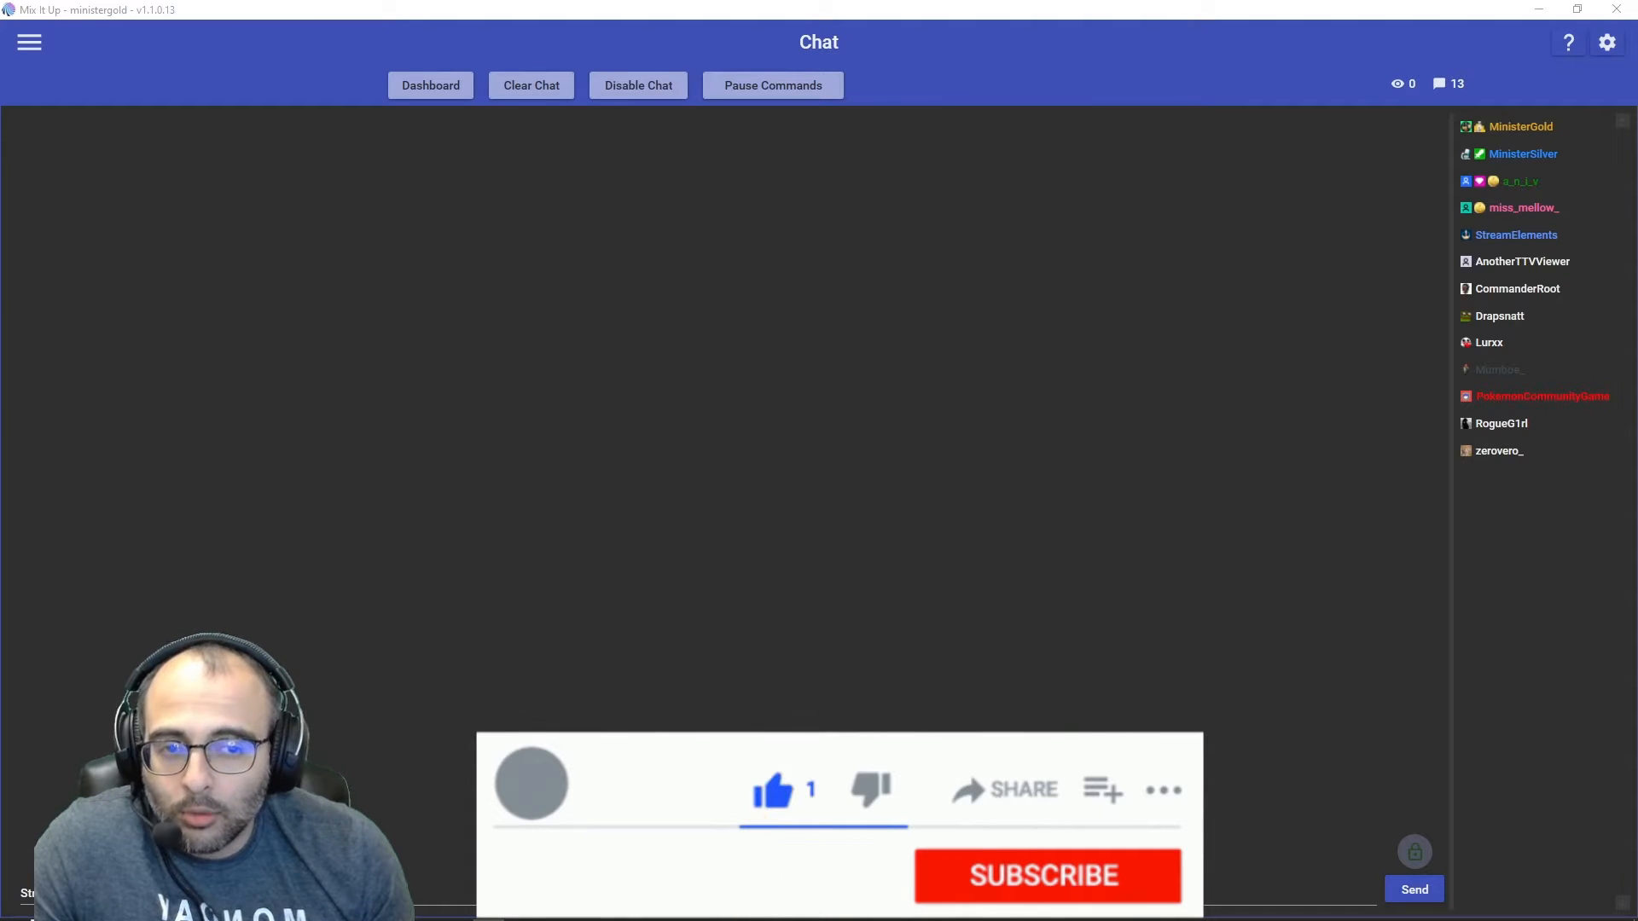
Navigate from the main menu to the Events page listing the Twitch channel events
left_click(1046, 900)
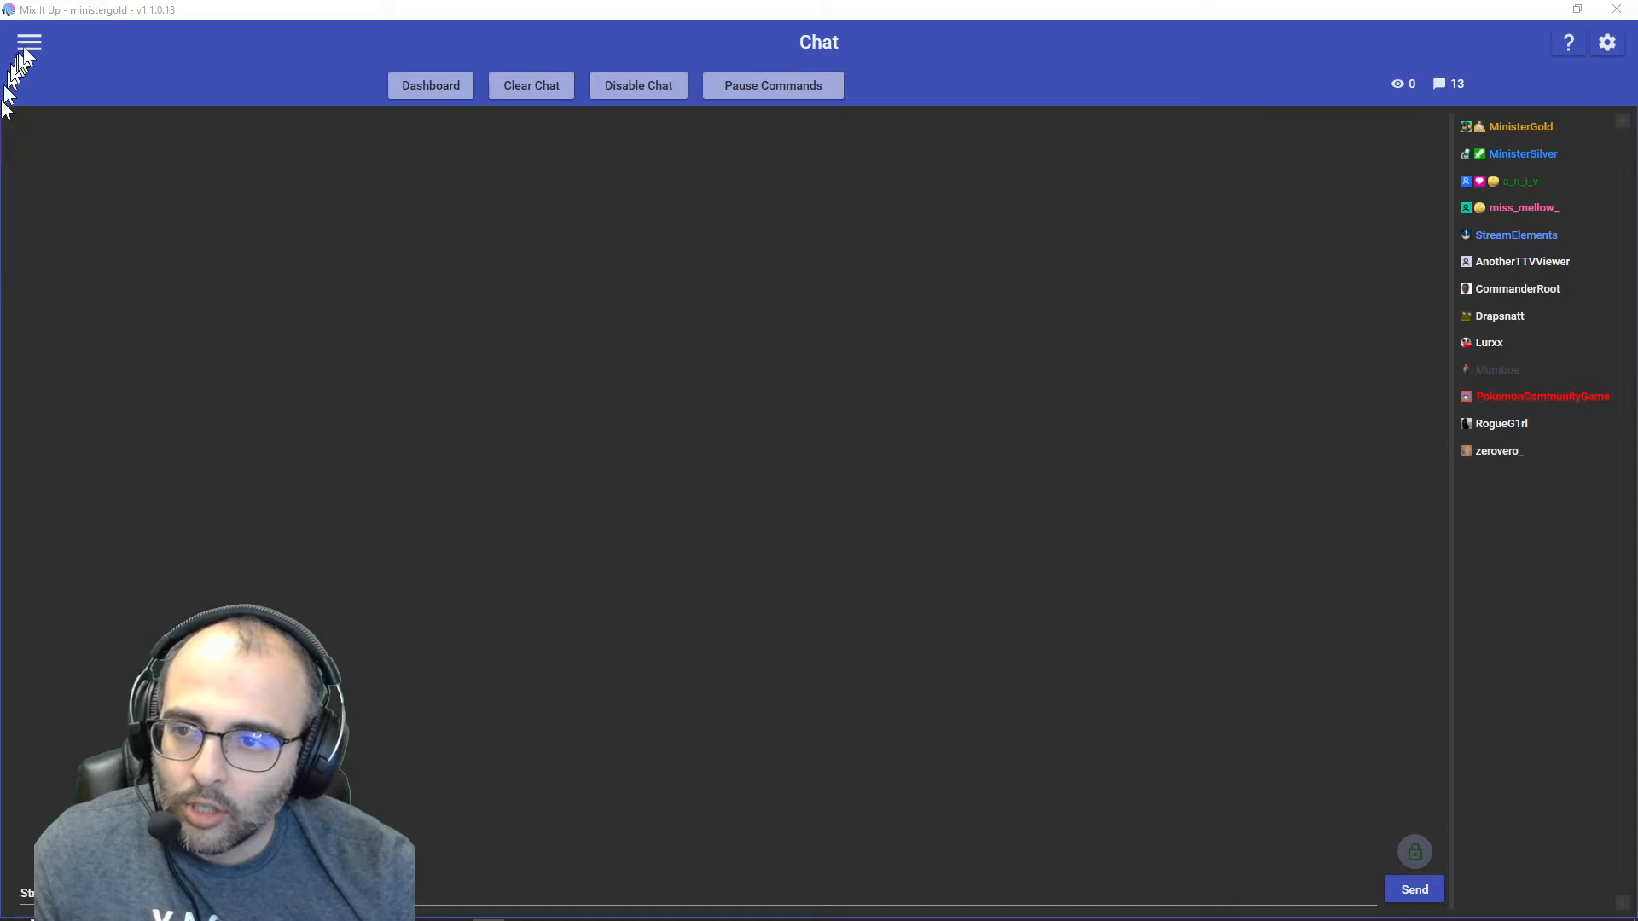
left_click(32, 41)
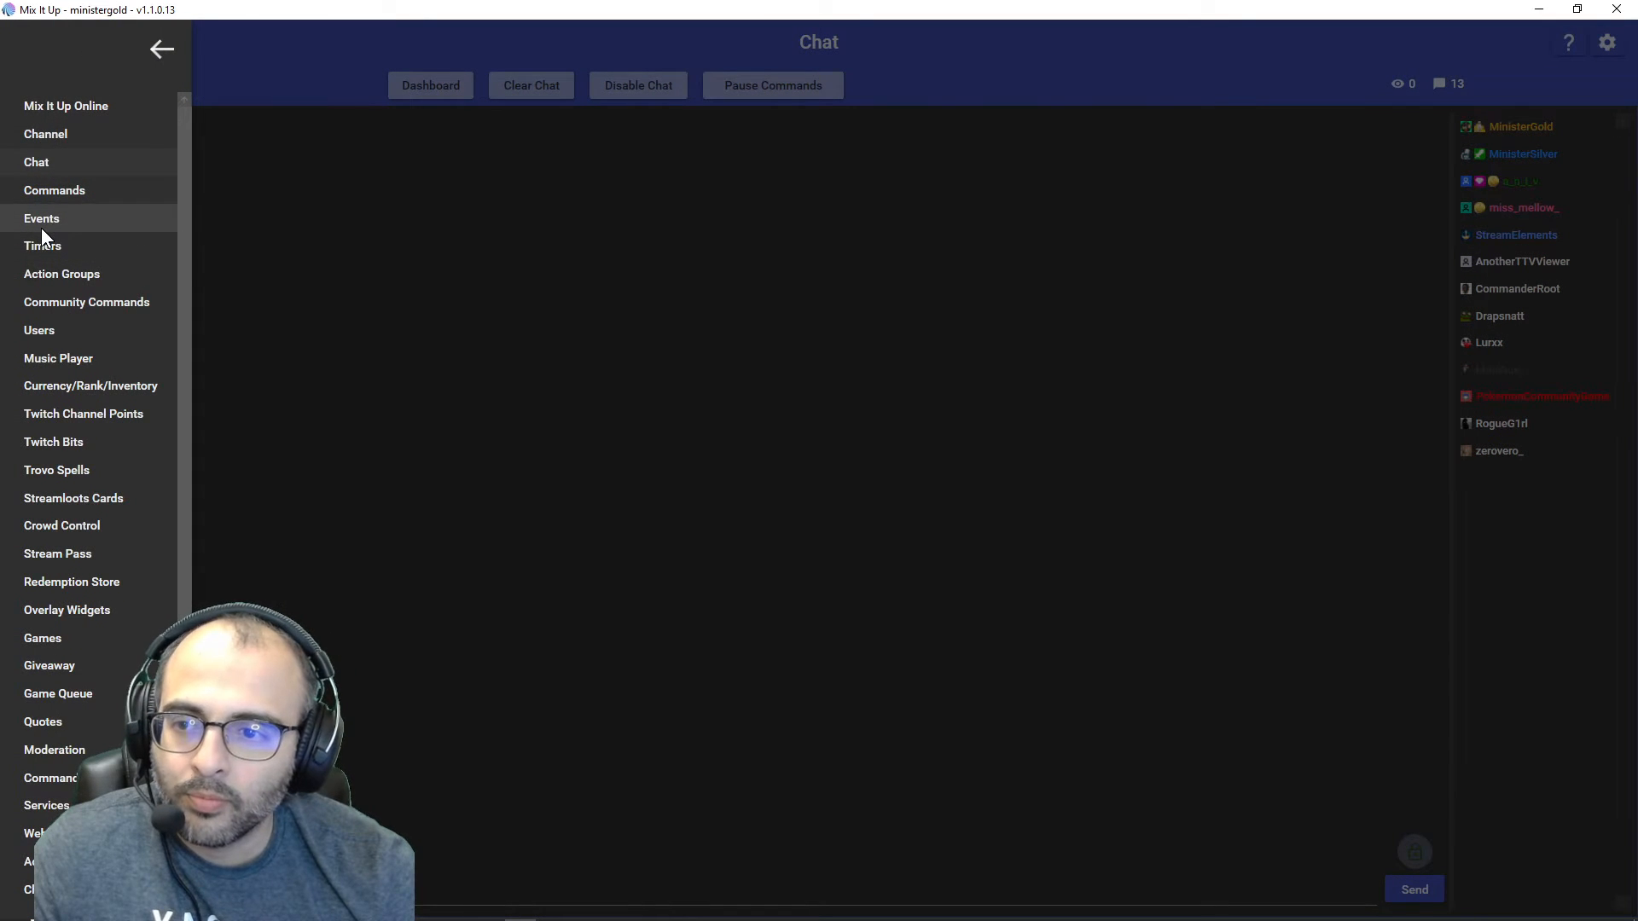
left_click(41, 218)
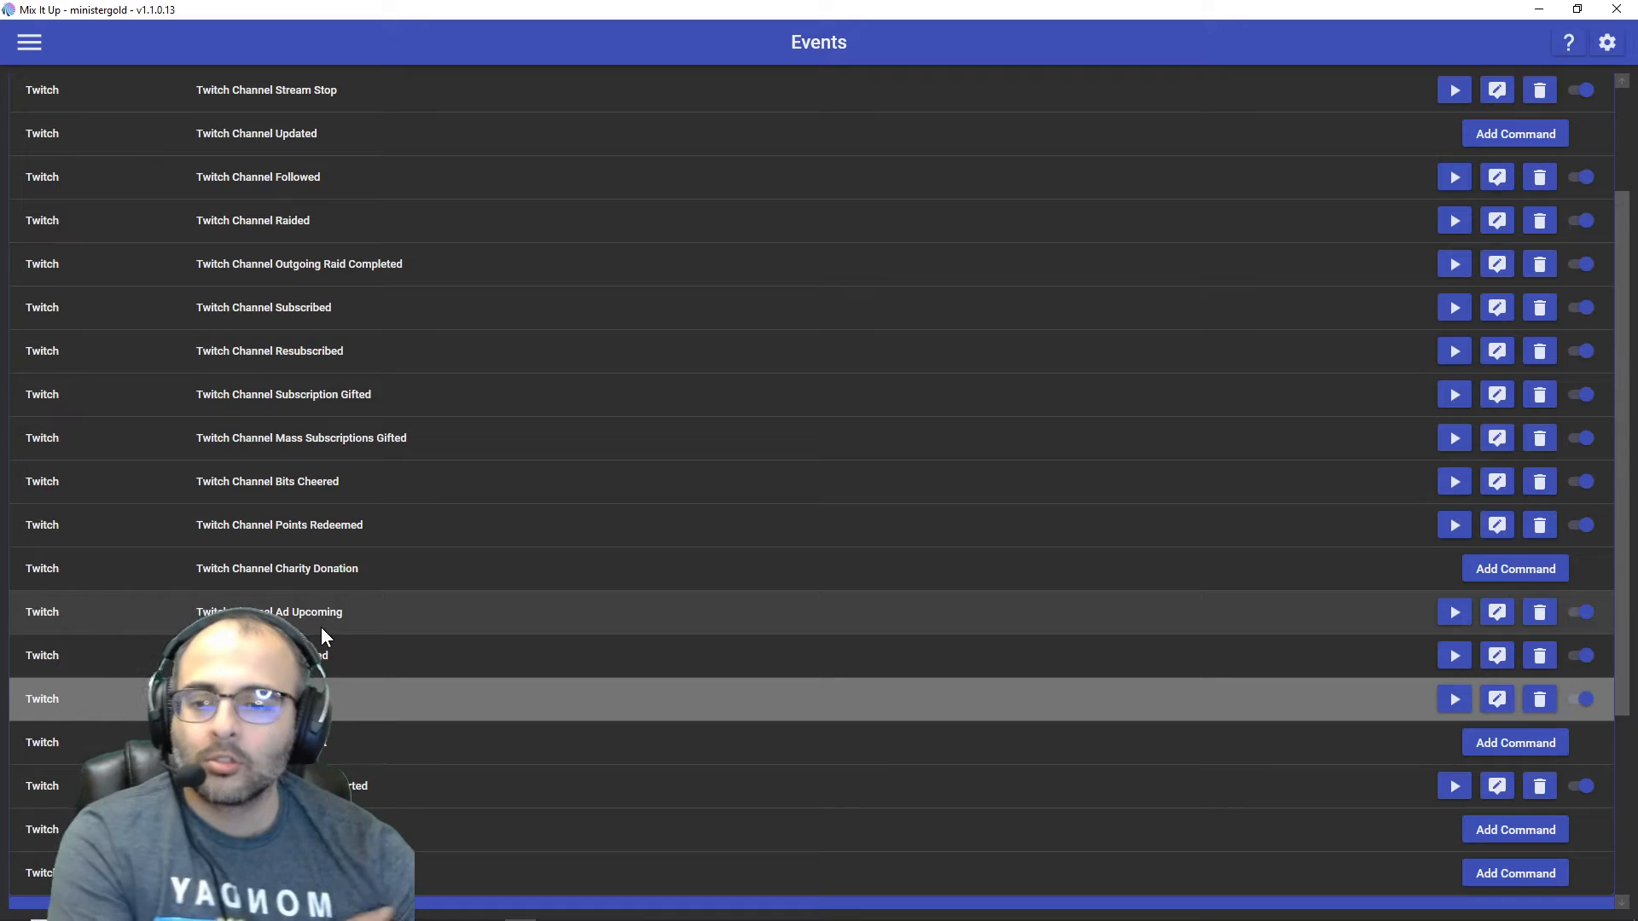
Edit the Twitch Channel Ad Upcoming command and expand its Chat Message action
left_click(1498, 612)
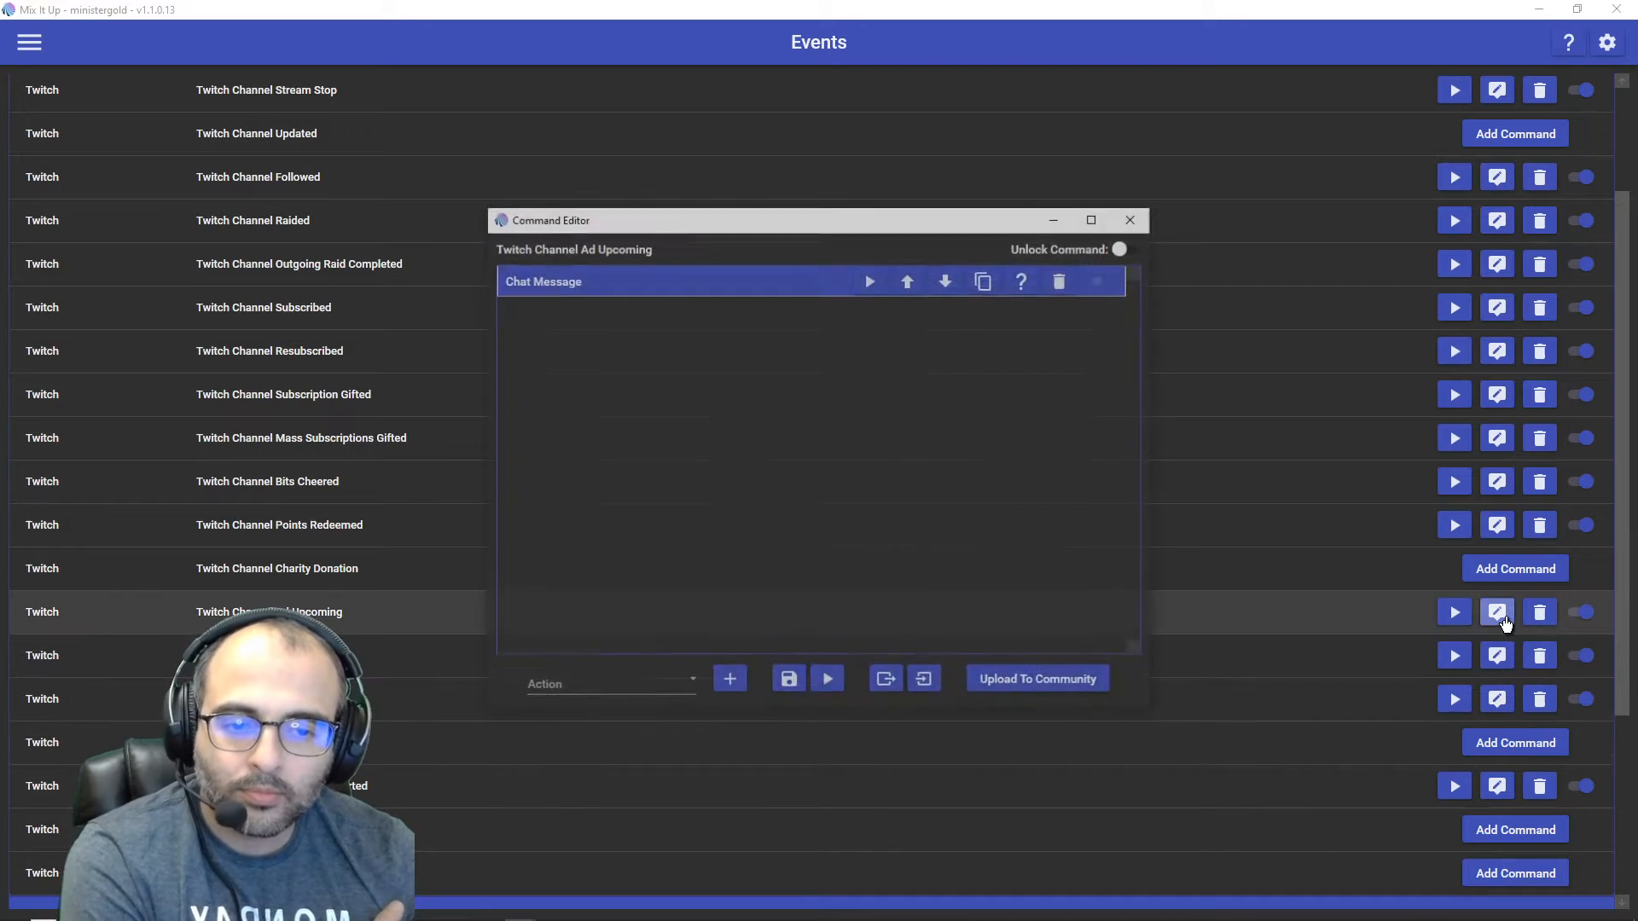
left_click(606, 283)
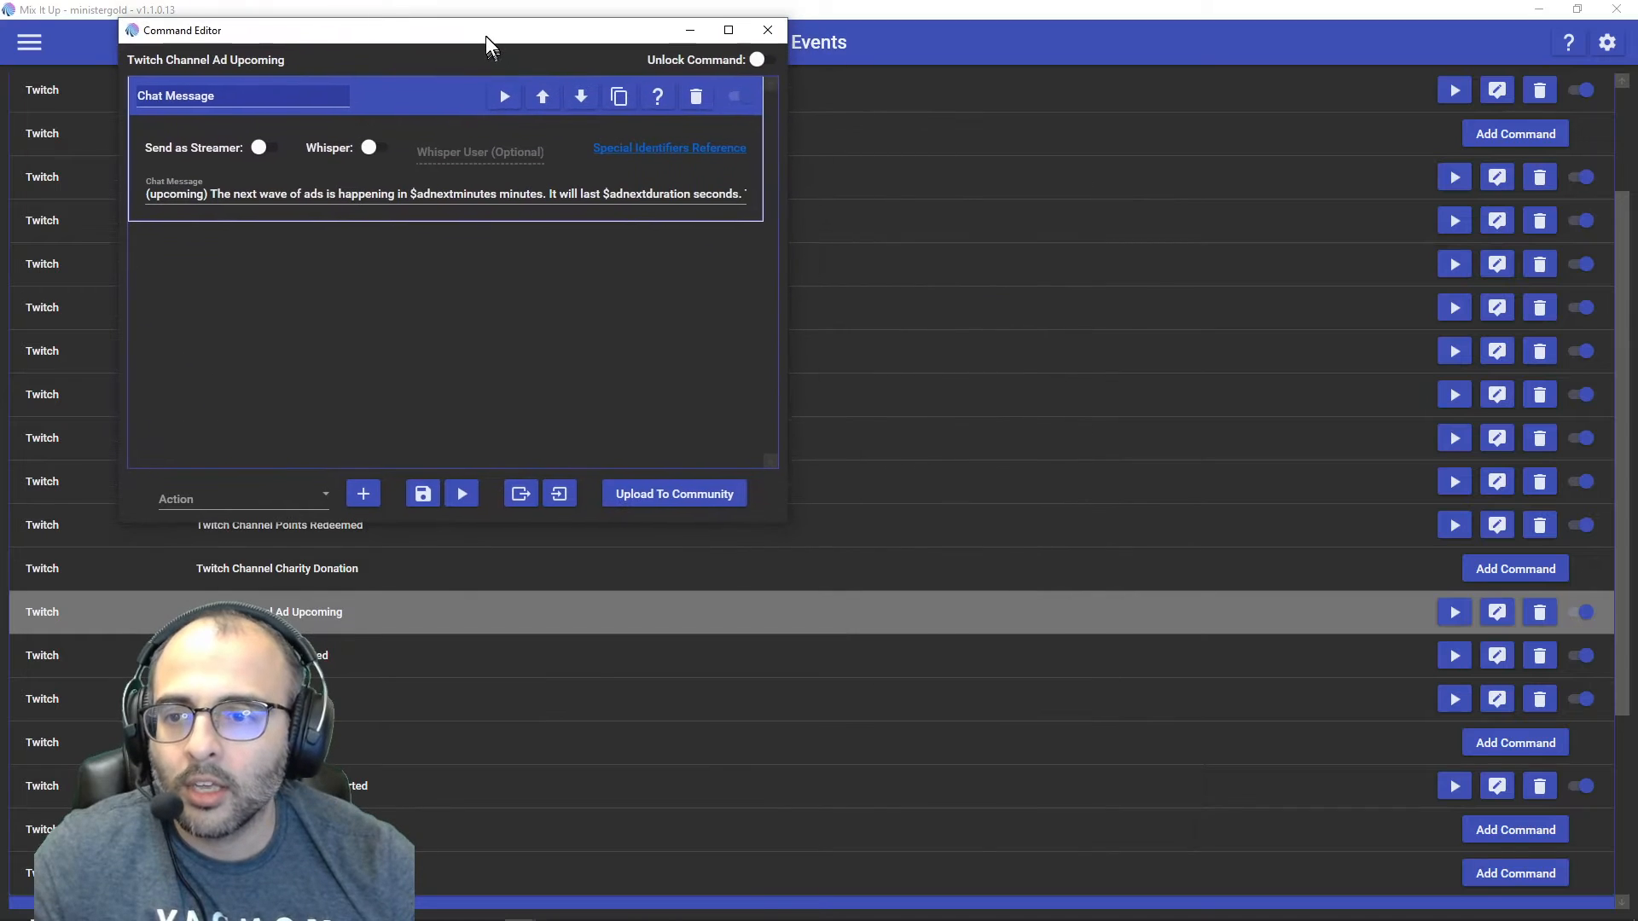
mouse_move(791, 519)
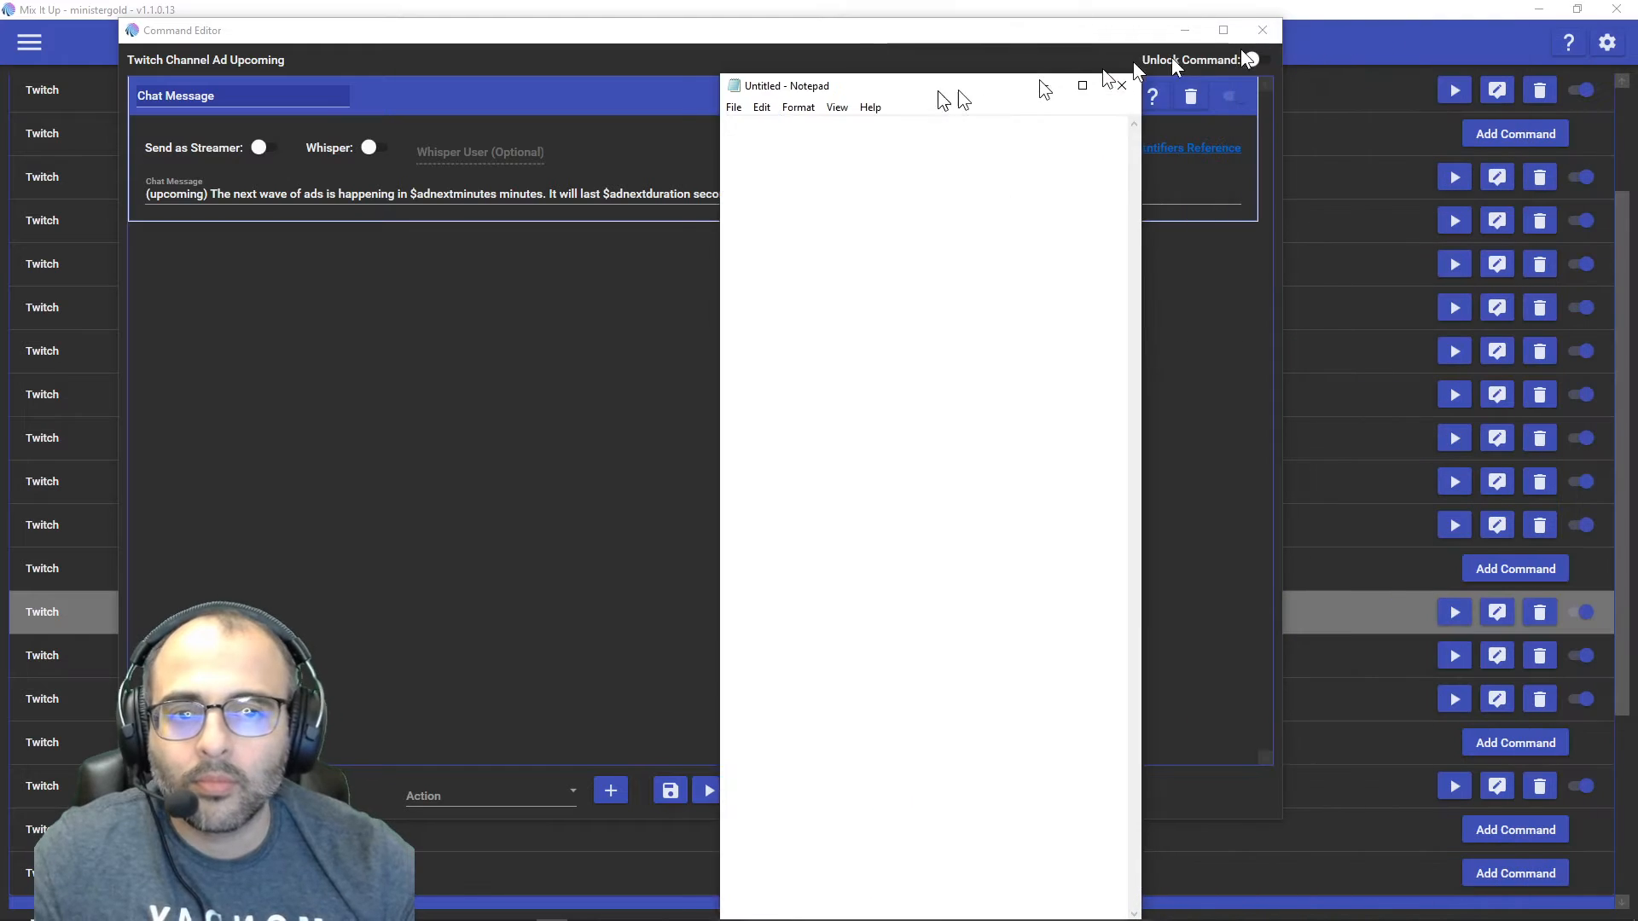
Write the upcoming-ad message with $adnextminutes and $adnextduration into Notepad, positioned over the command editor
type("(upcoming) The next wave of ads is happening in $adnextminutes minutes. It will last $adnextduration seconds. Twitch makes me run em. Sorry about that, but thanks for sticking around.")
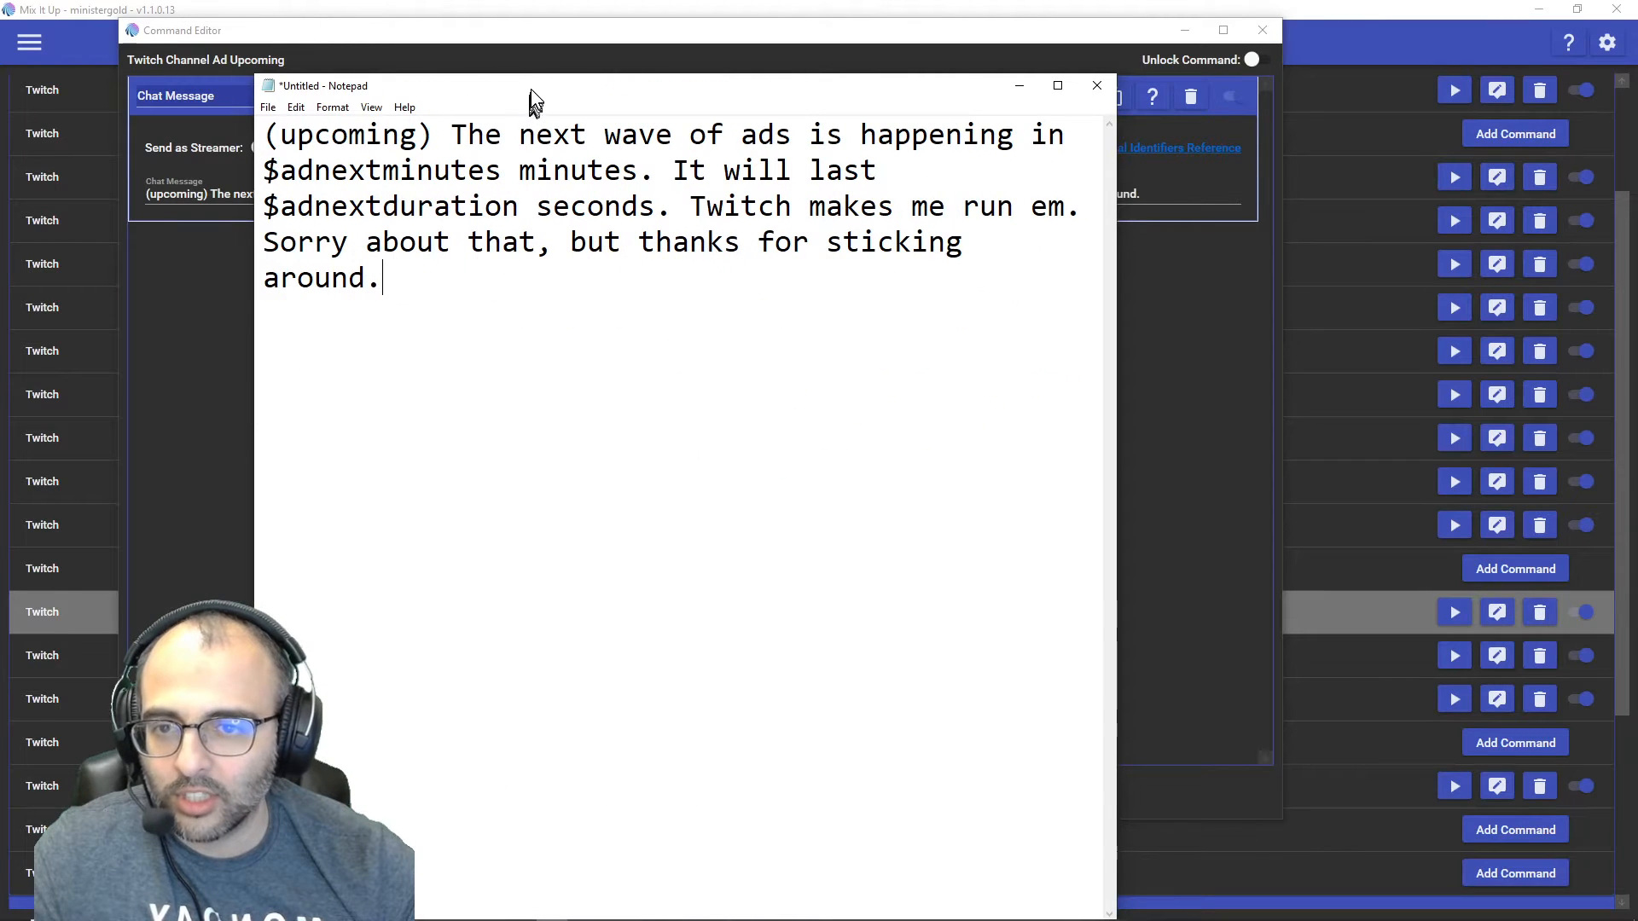
left_click_drag(532, 94, 523, 201)
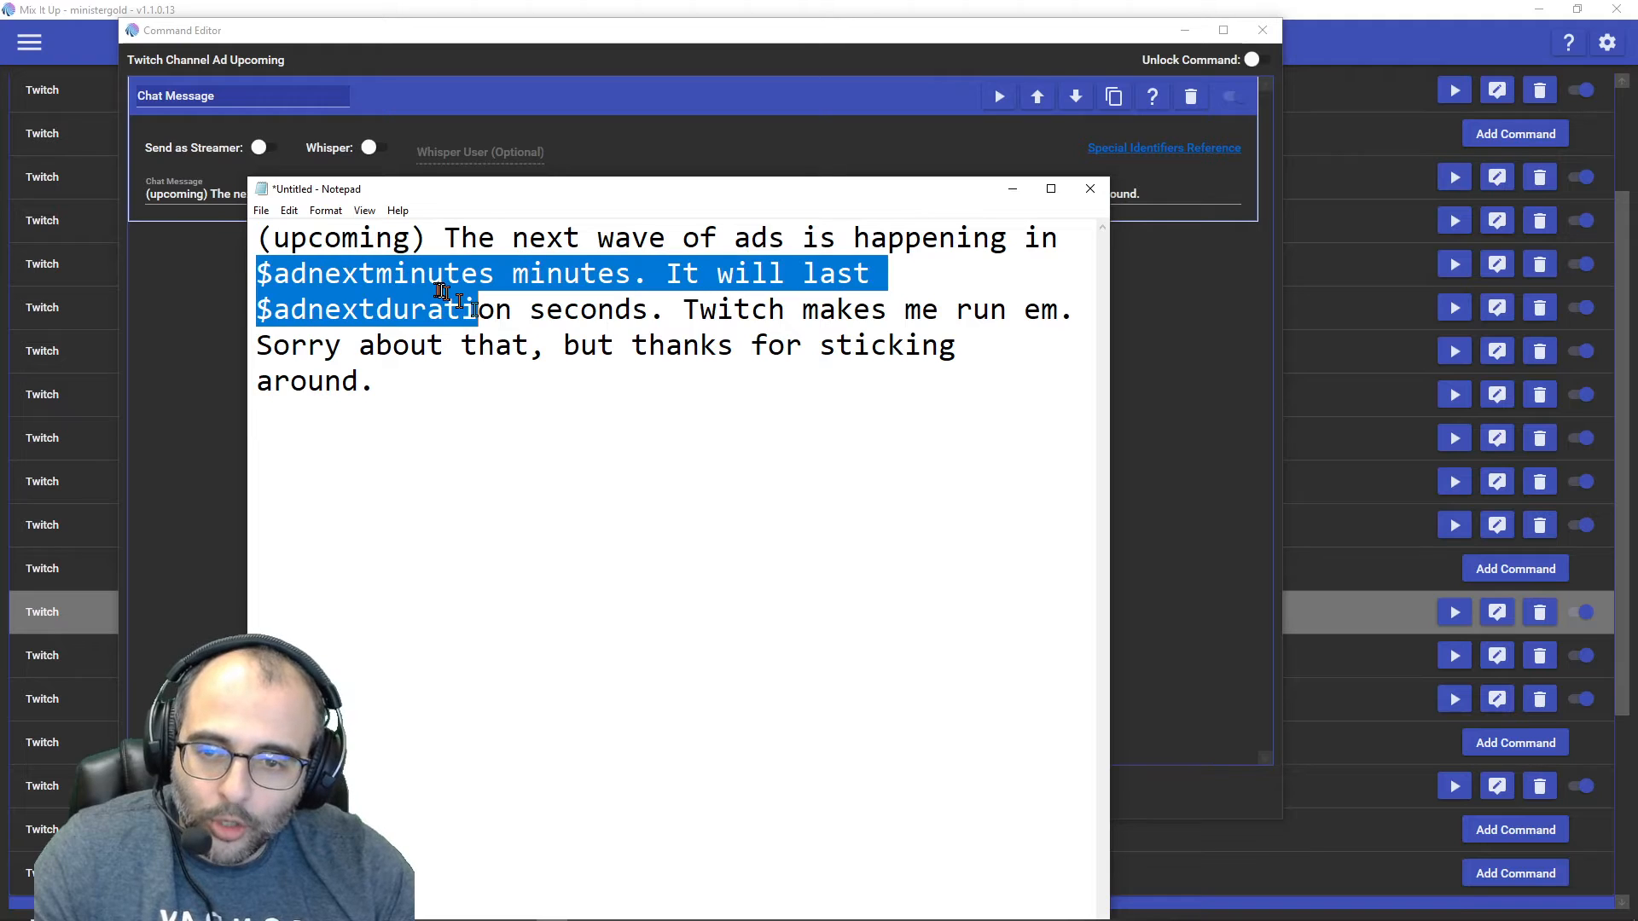
left_click(491, 309)
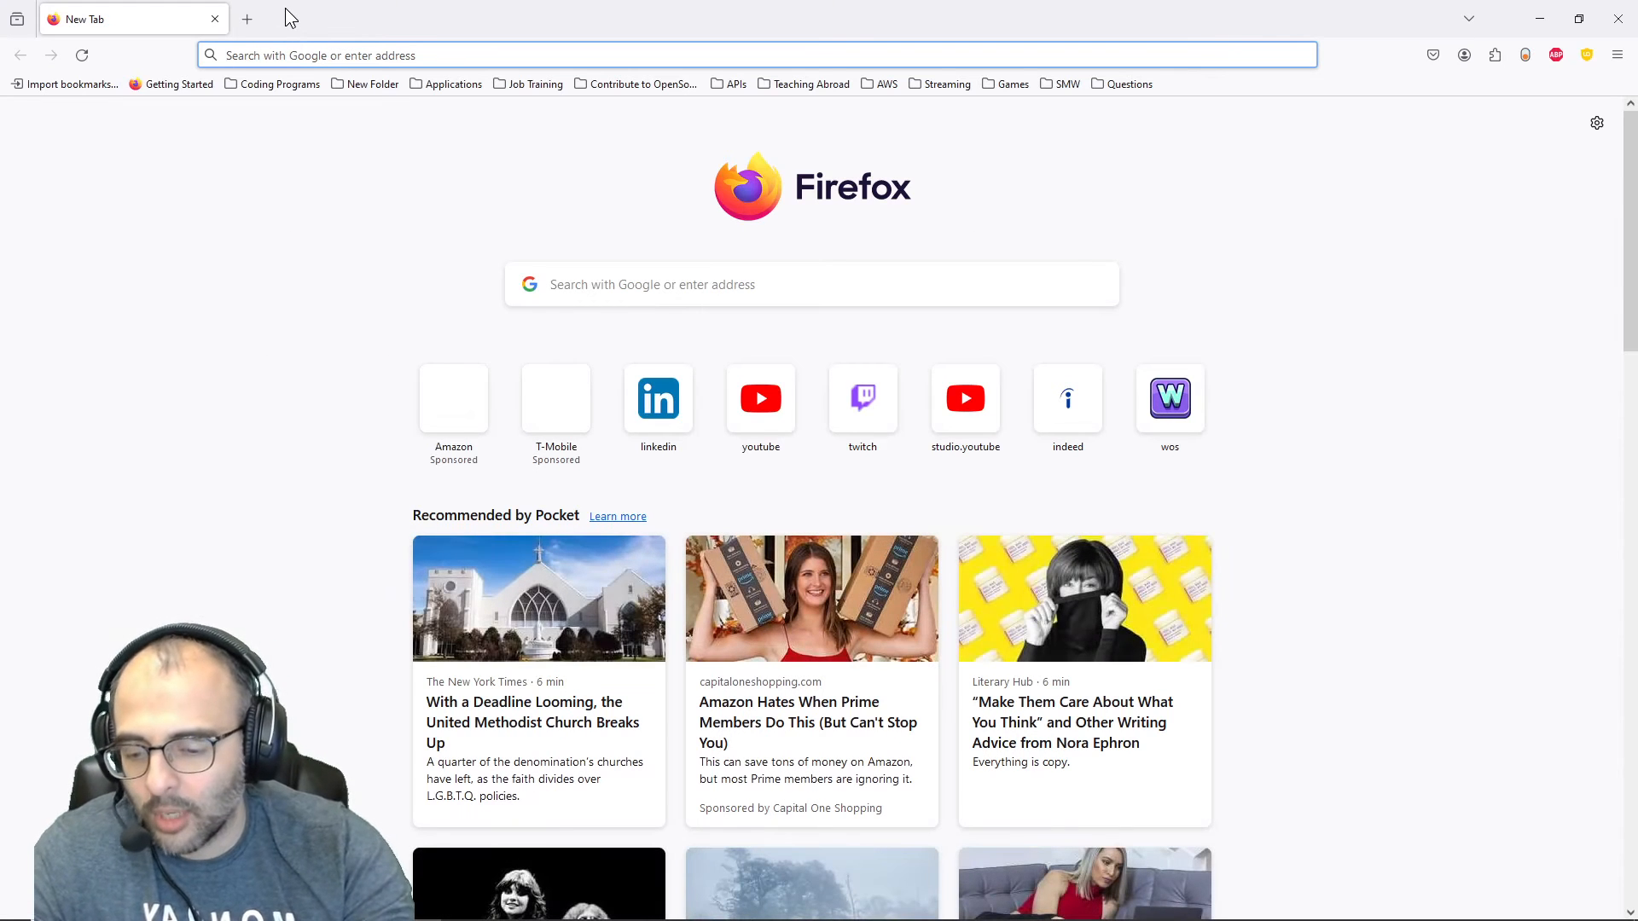
Search the web for 'mix it up wiki' and reach the Mix It Up Wiki home page
type("mix it up")
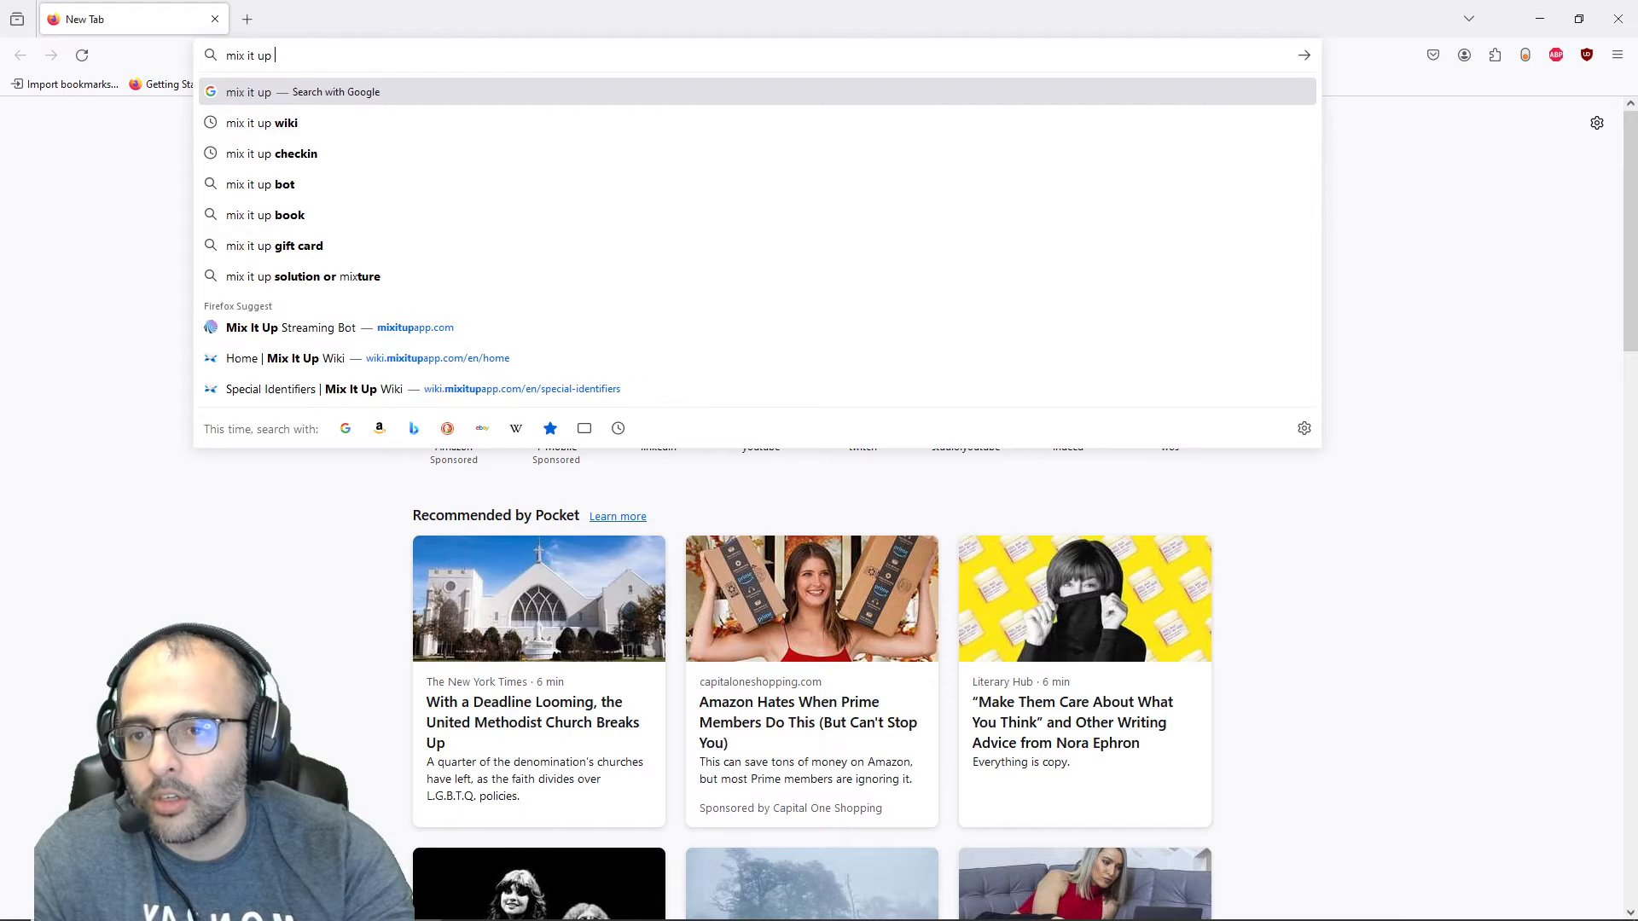
left_click(263, 123)
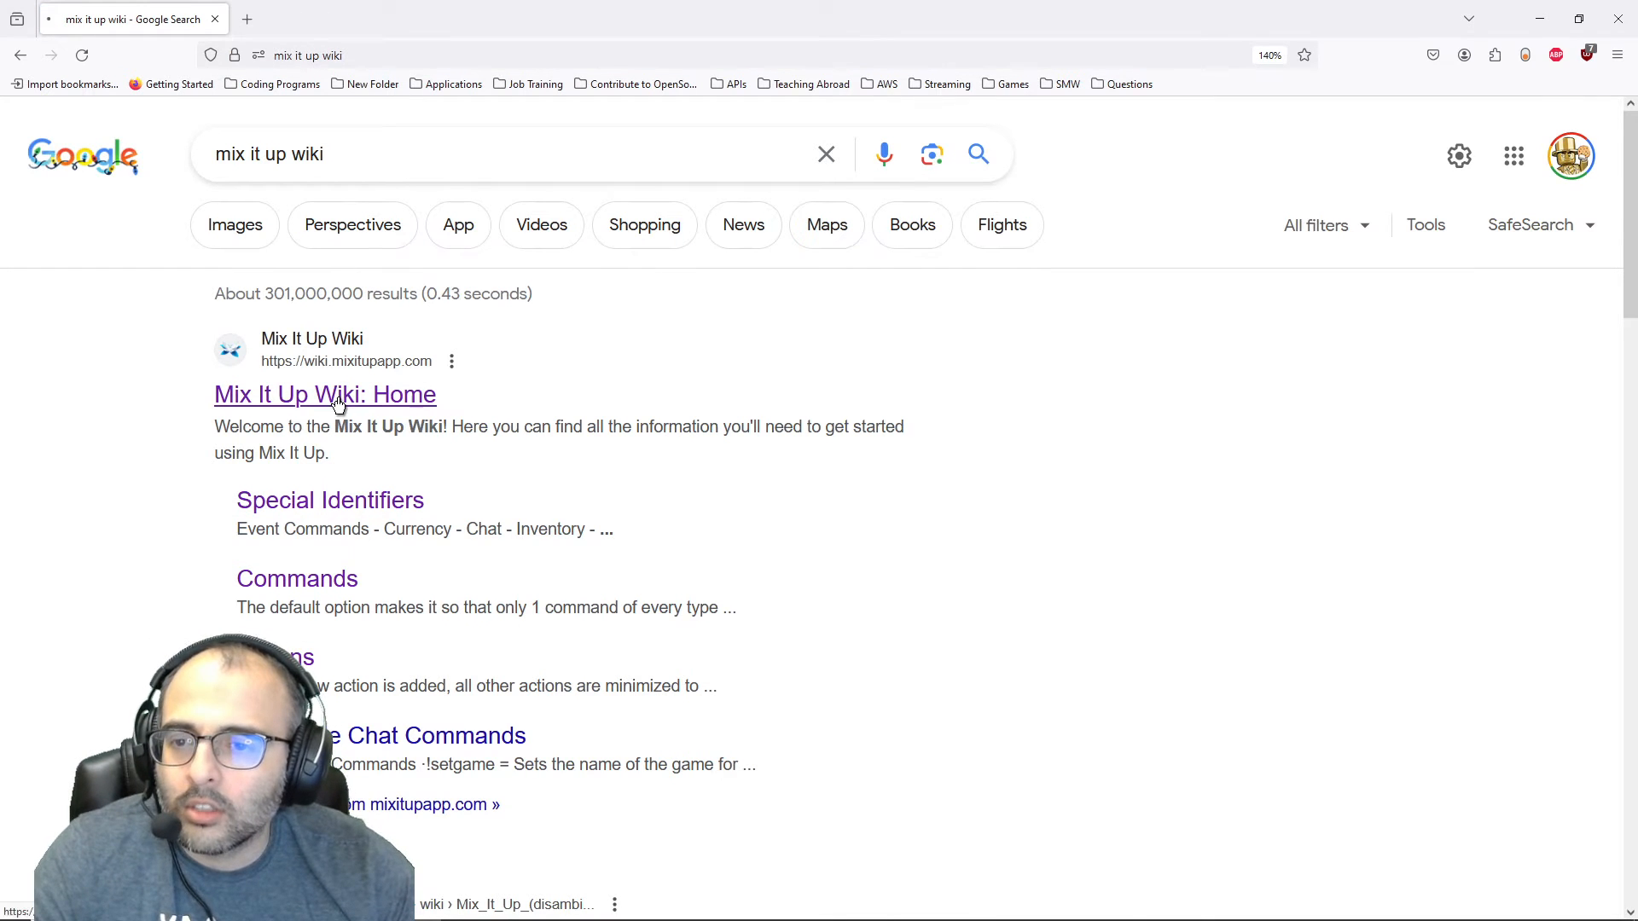
left_click(339, 395)
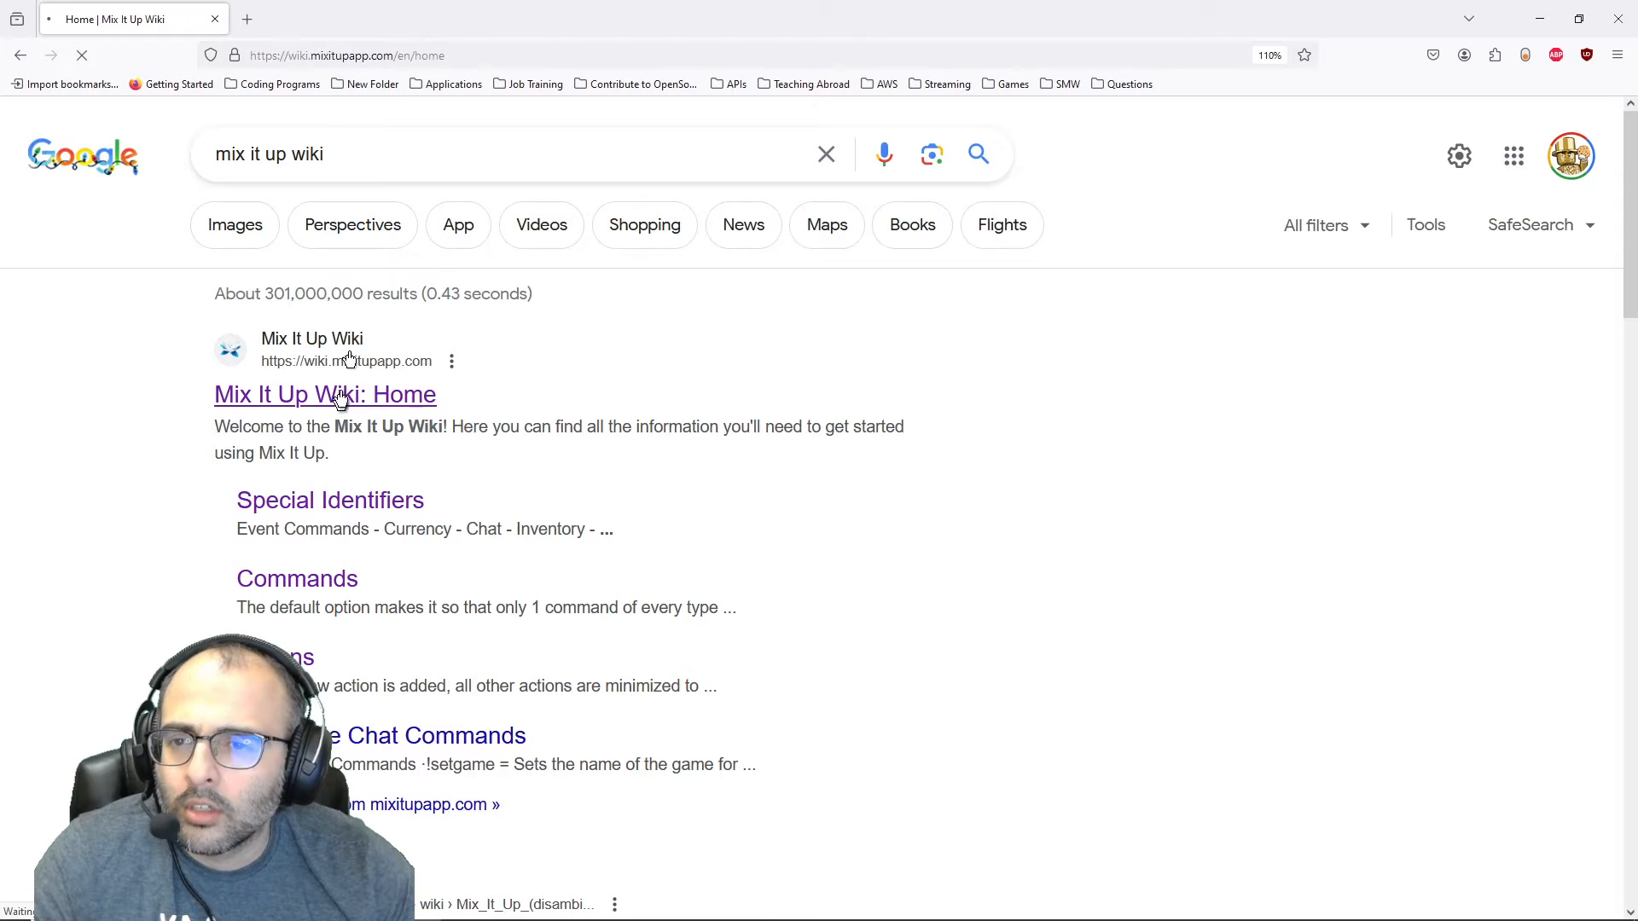
Search the wiki for 'event' to reach the Event Commands page
left_click(324, 395)
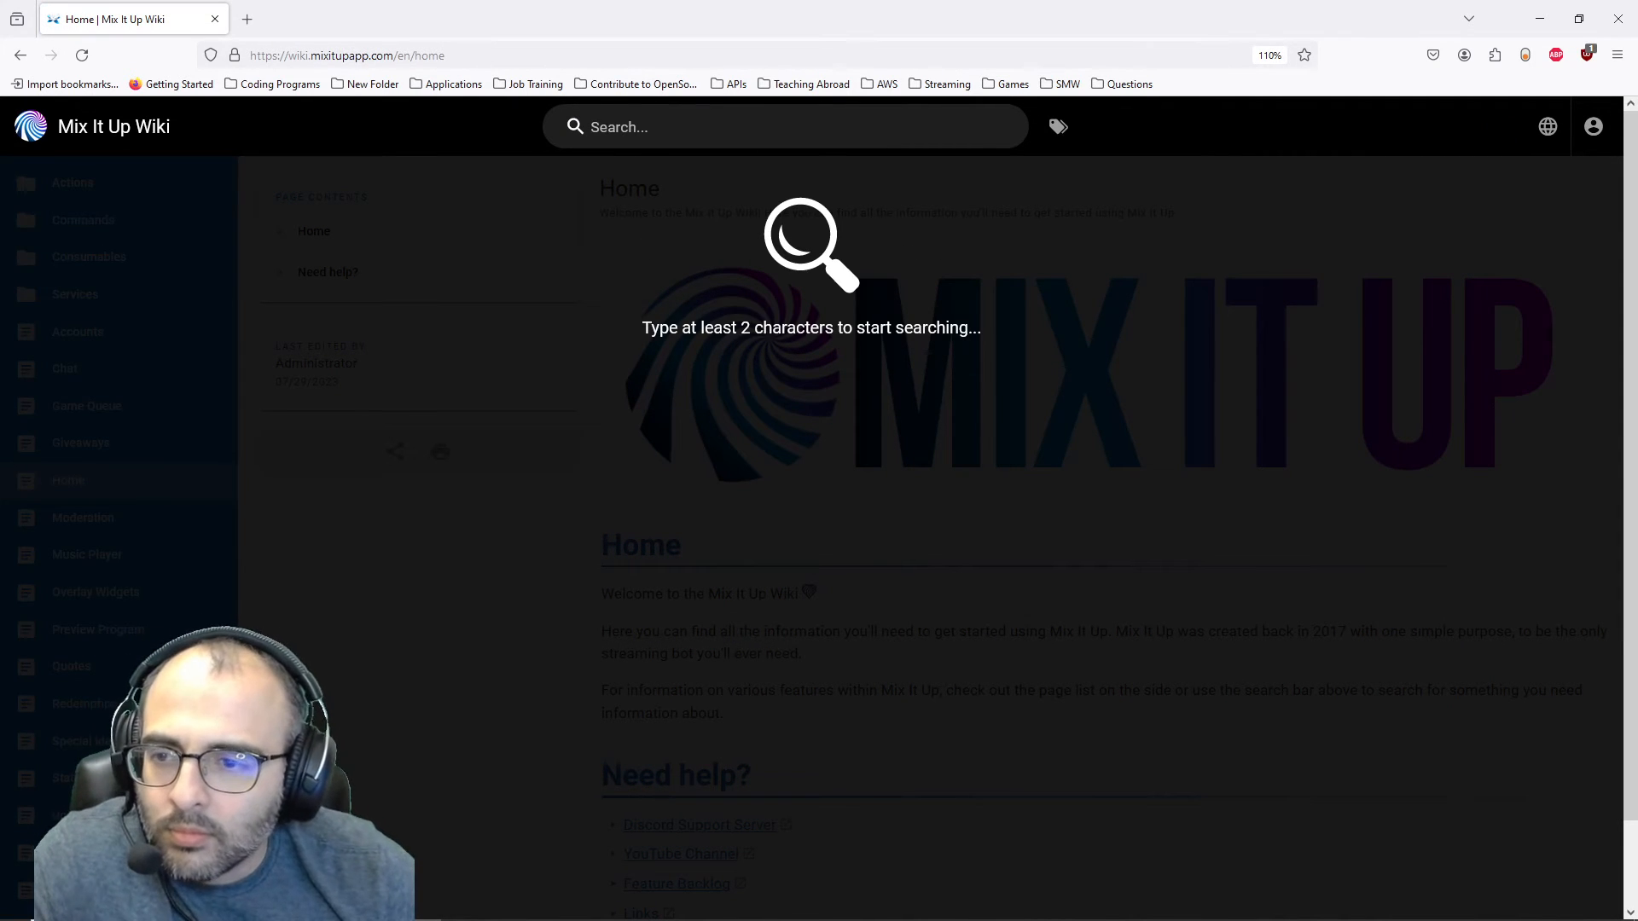
type("e")
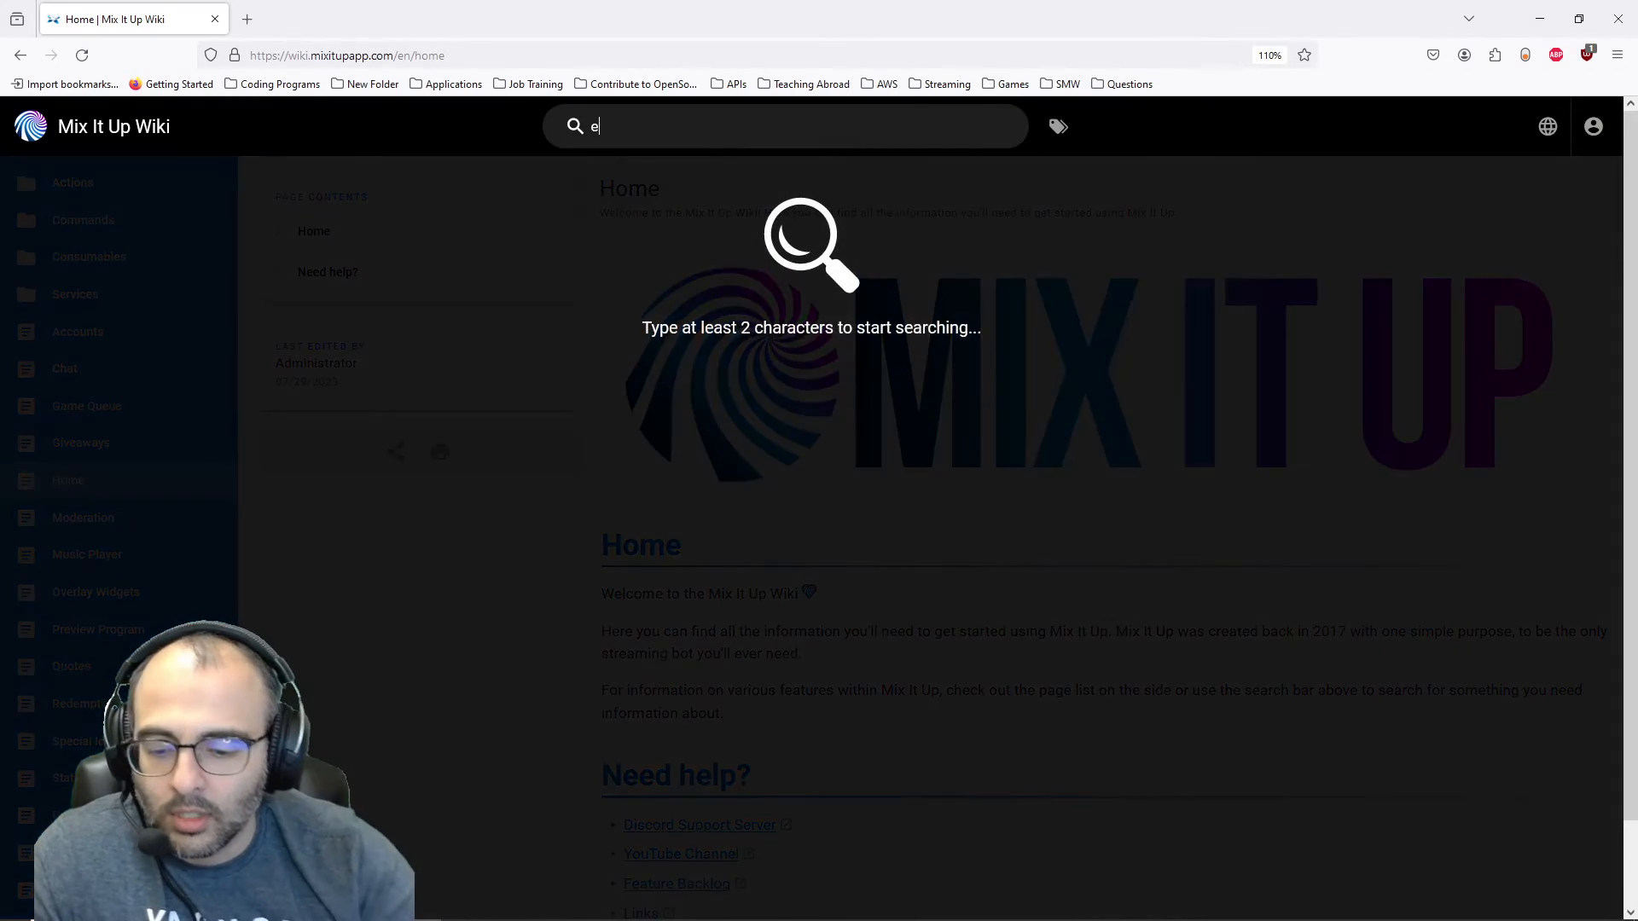
type("vent")
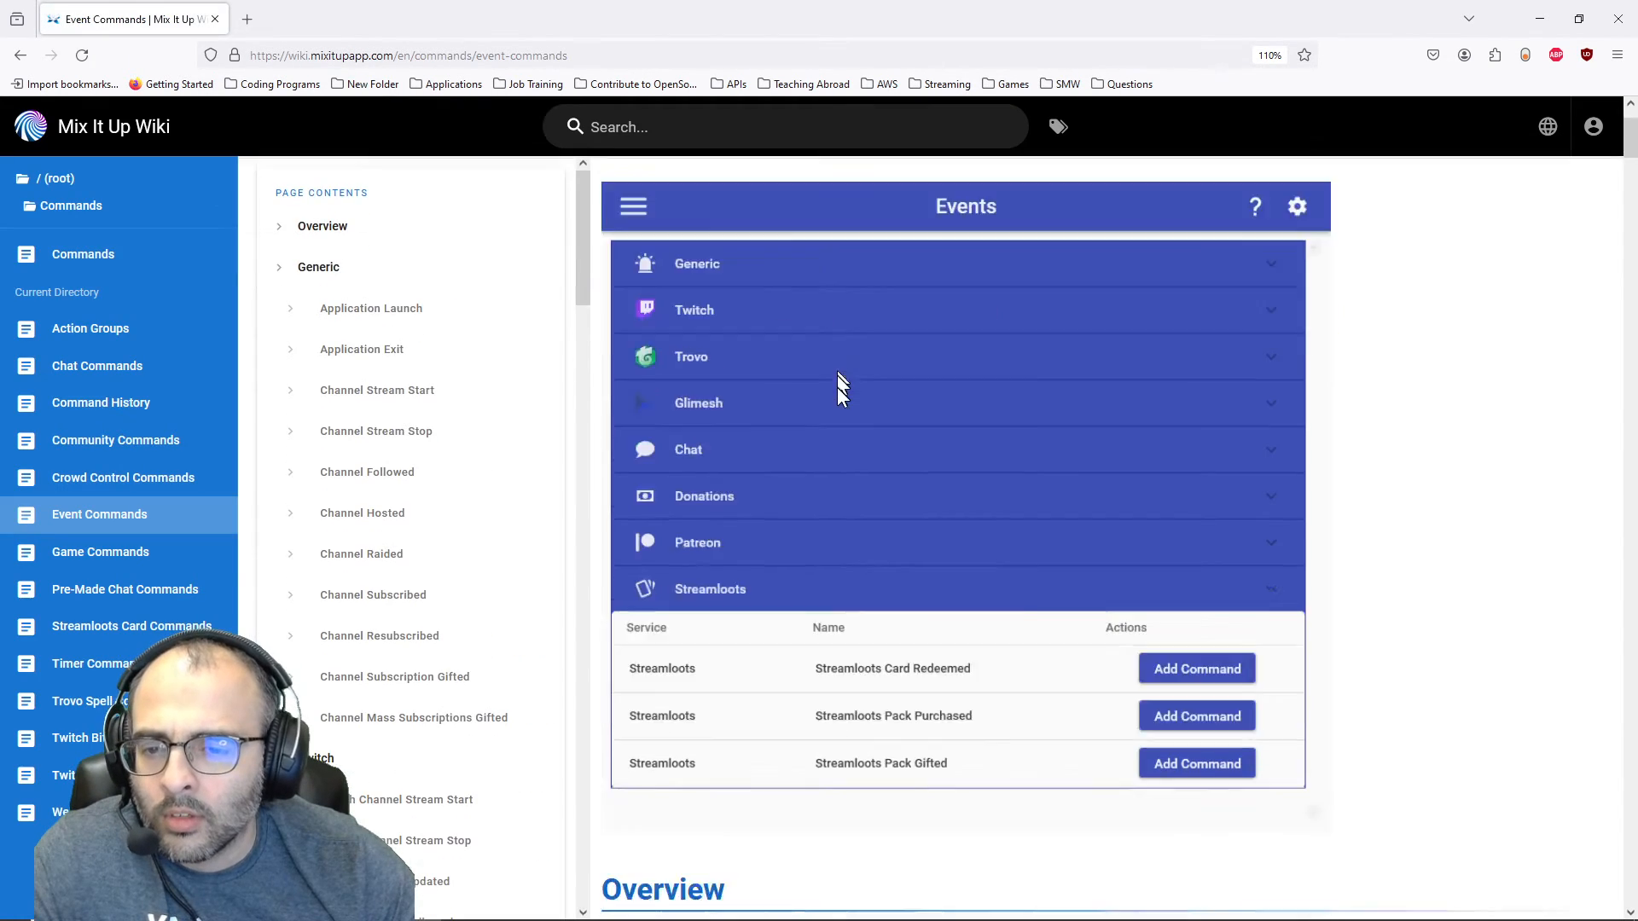
Locate Twitch Channel Ad Upcoming and highlight its identifiers, including $adnextduration and $adnextminutes
scroll("down", 3)
type("started")
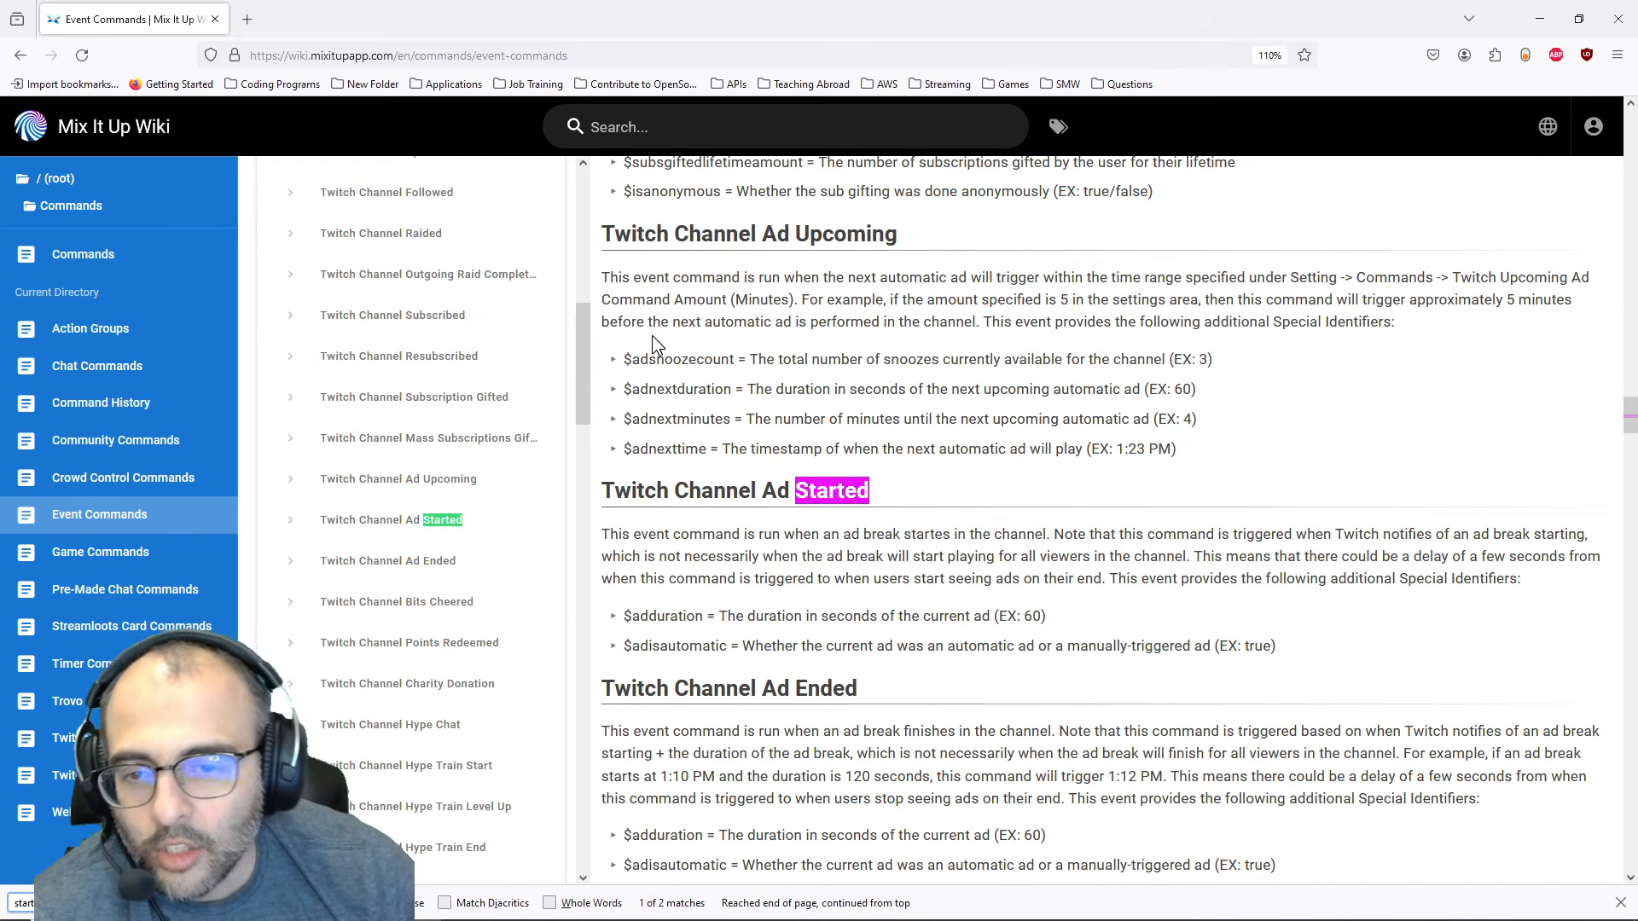
mouse_move(618, 447)
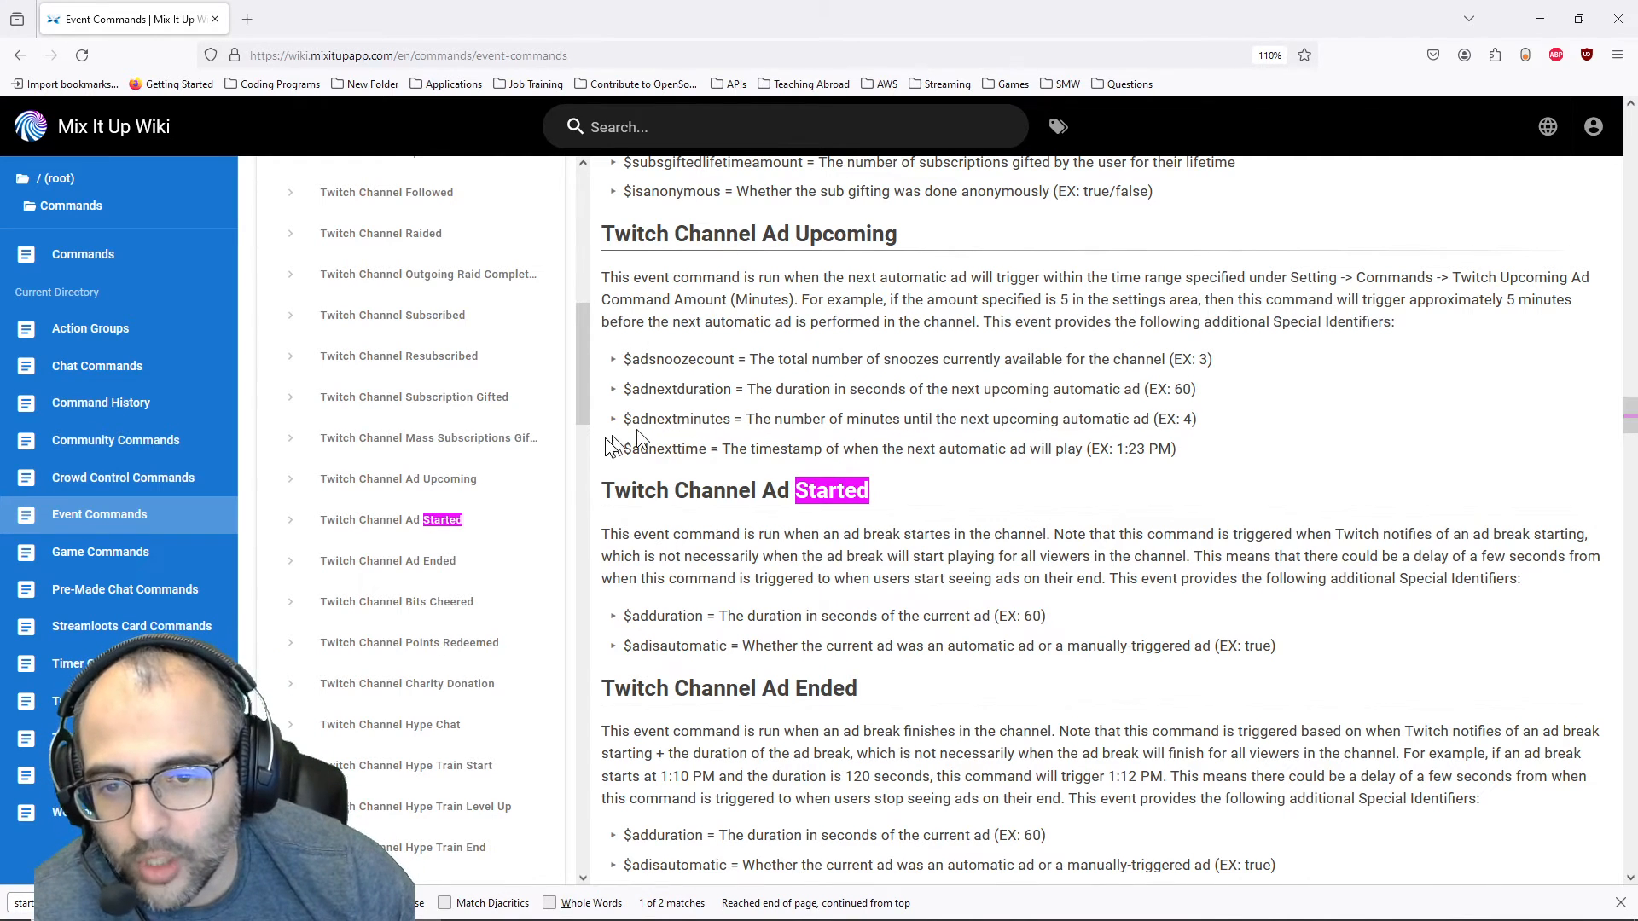
left_click_drag(625, 360, 1176, 449)
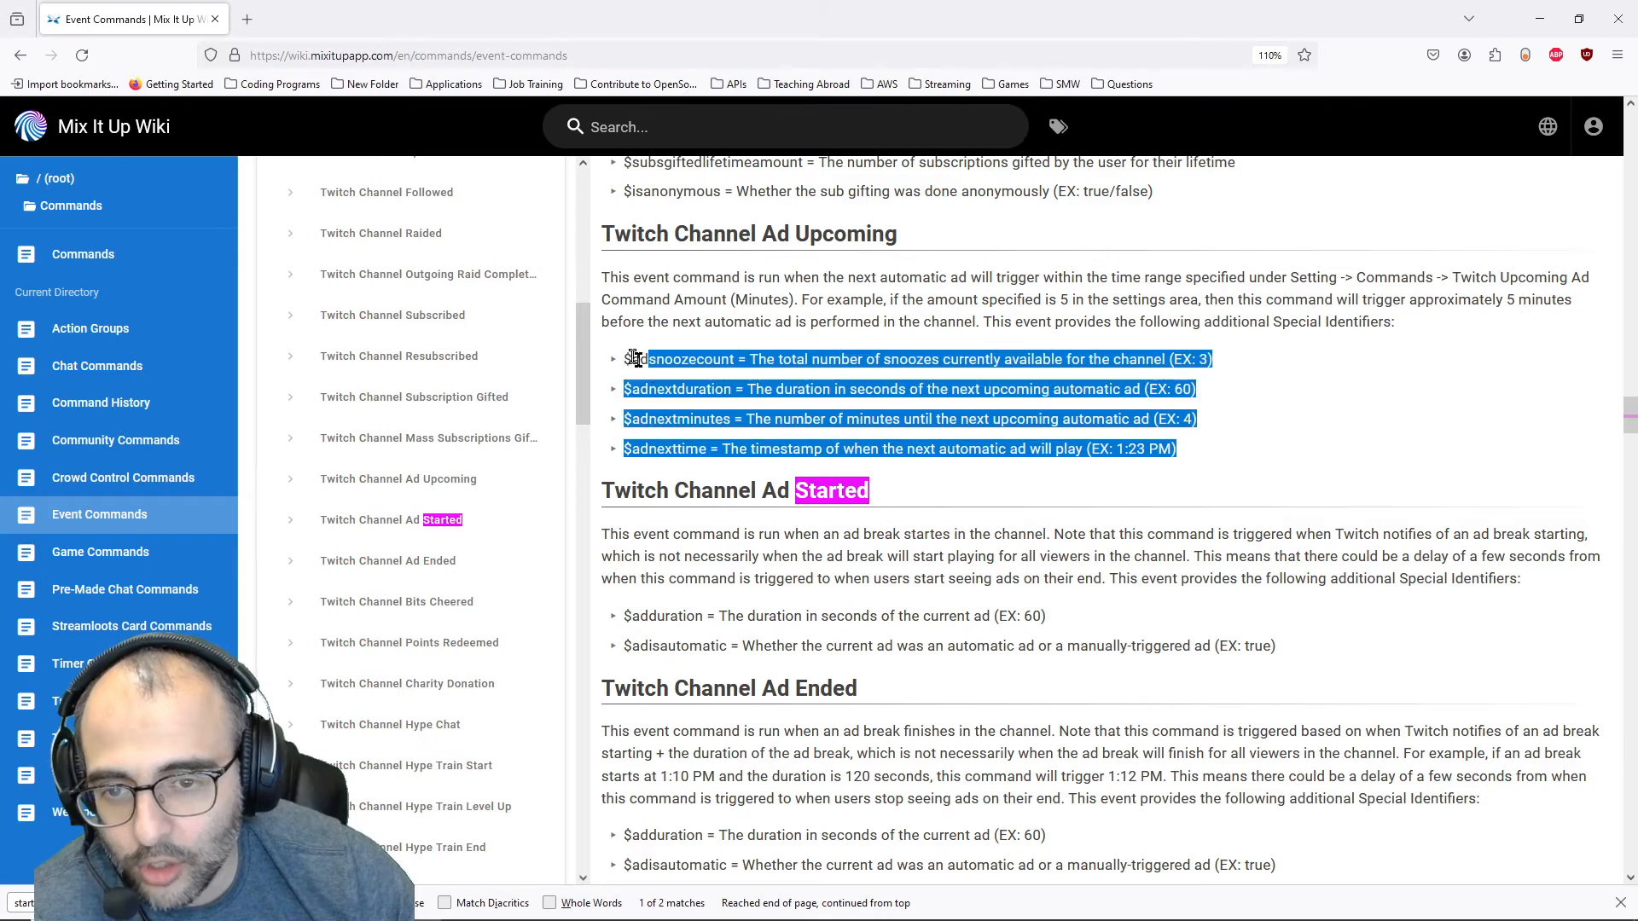
scroll("down", 3)
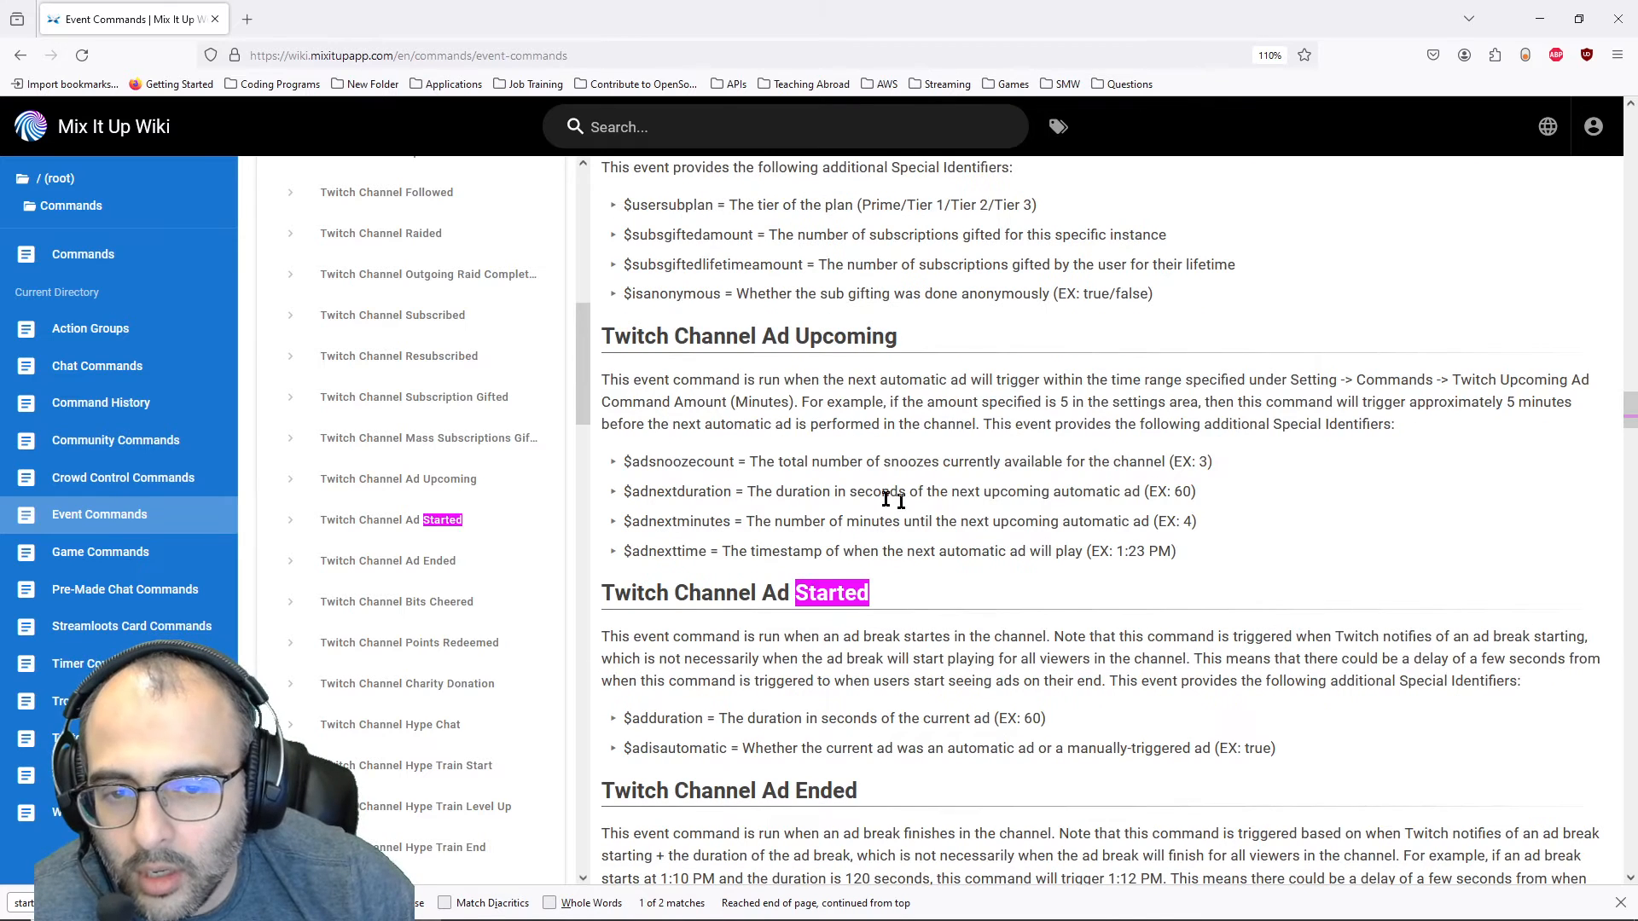
left_click_drag(737, 522, 1196, 522)
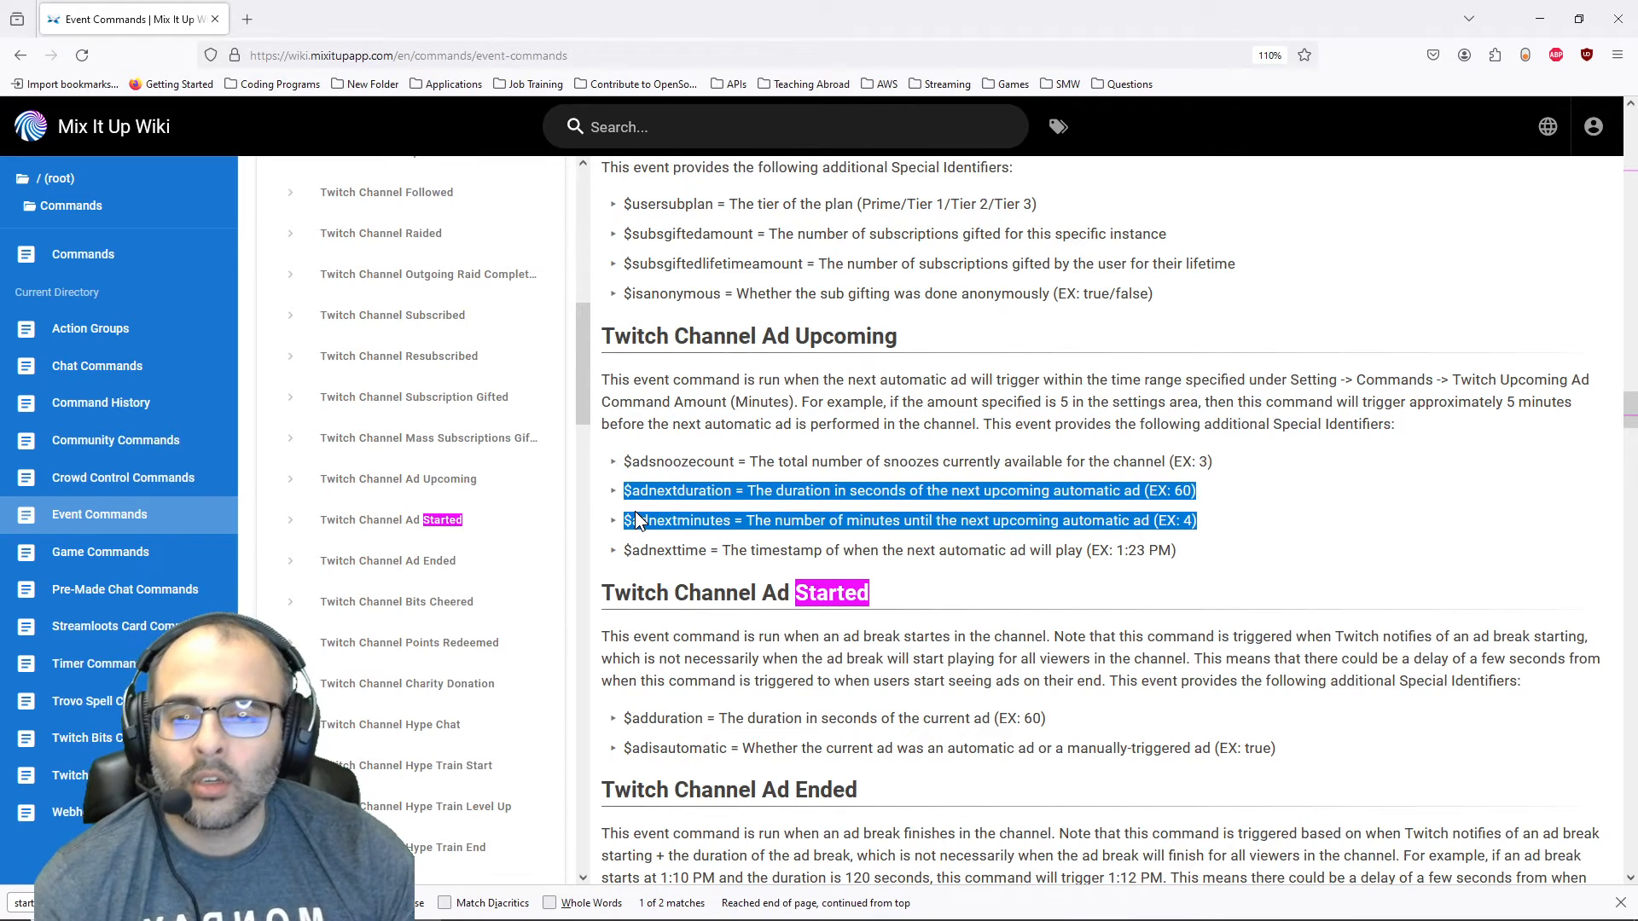
Highlight the Ad Started identifiers, including $adduration, before returning to Mix It Up
left_click(635, 537)
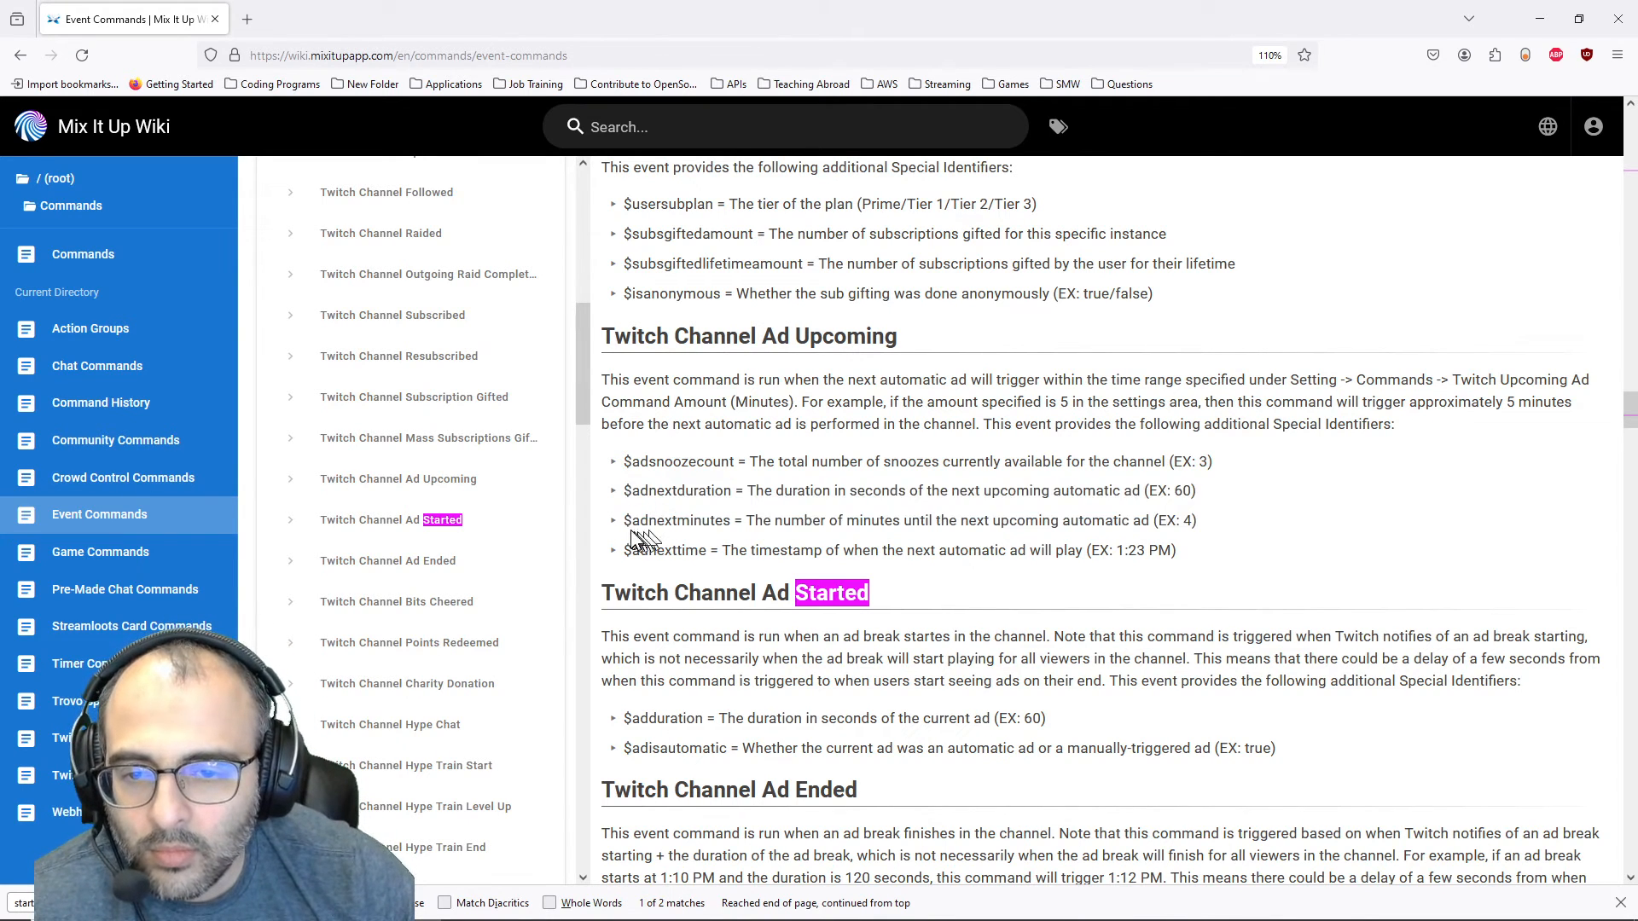
left_click_drag(628, 521, 785, 520)
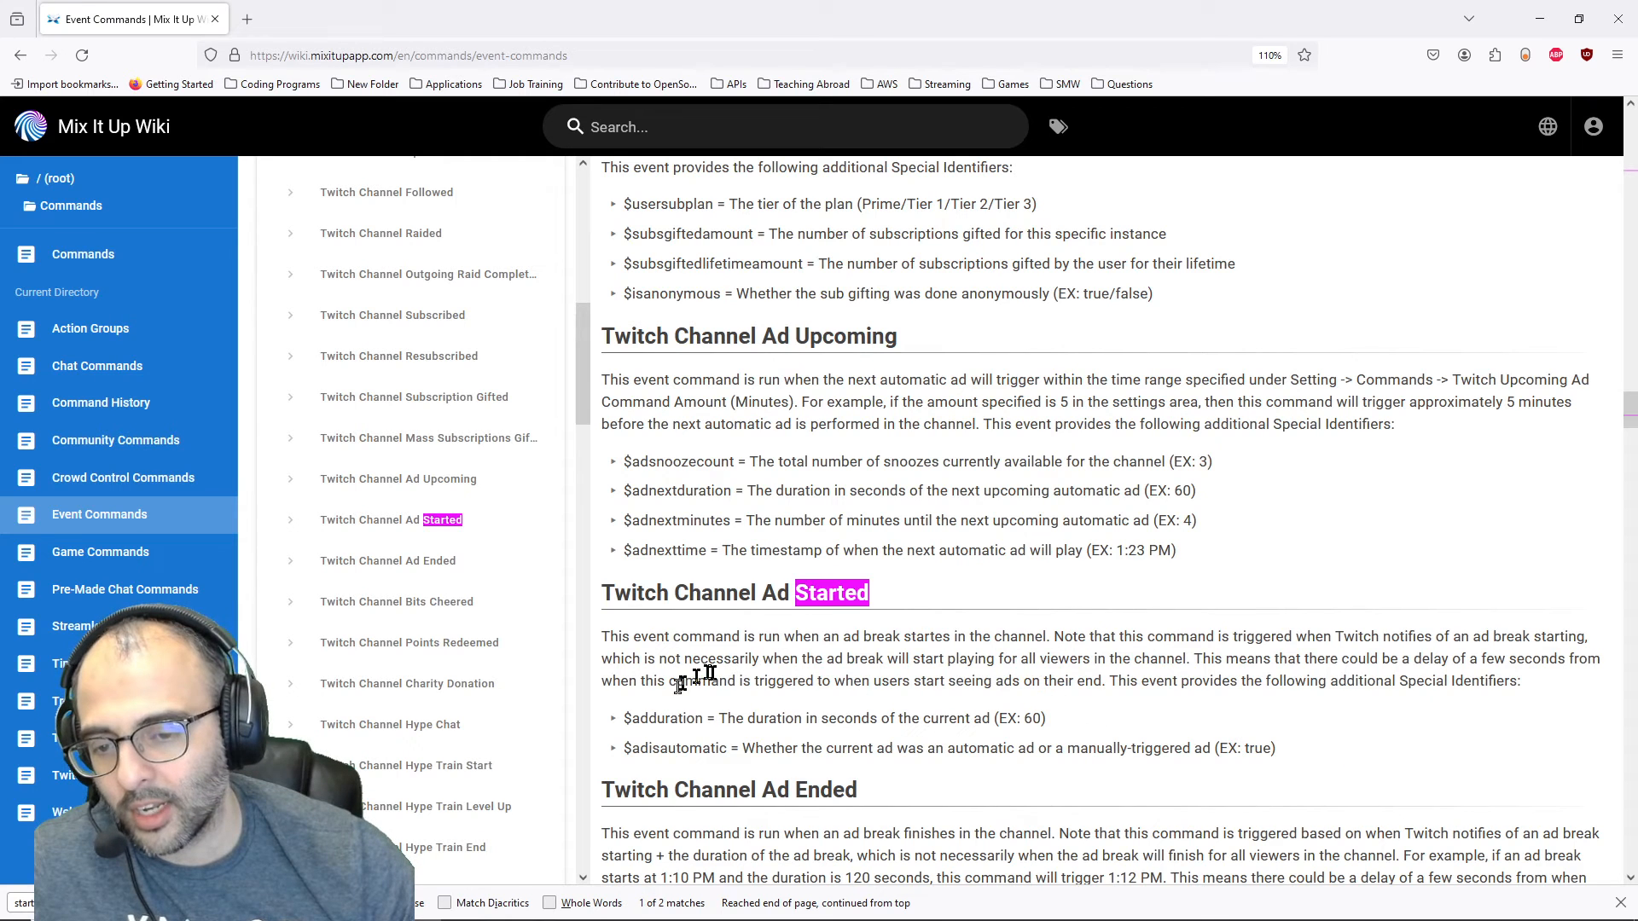
mouse_move(638, 712)
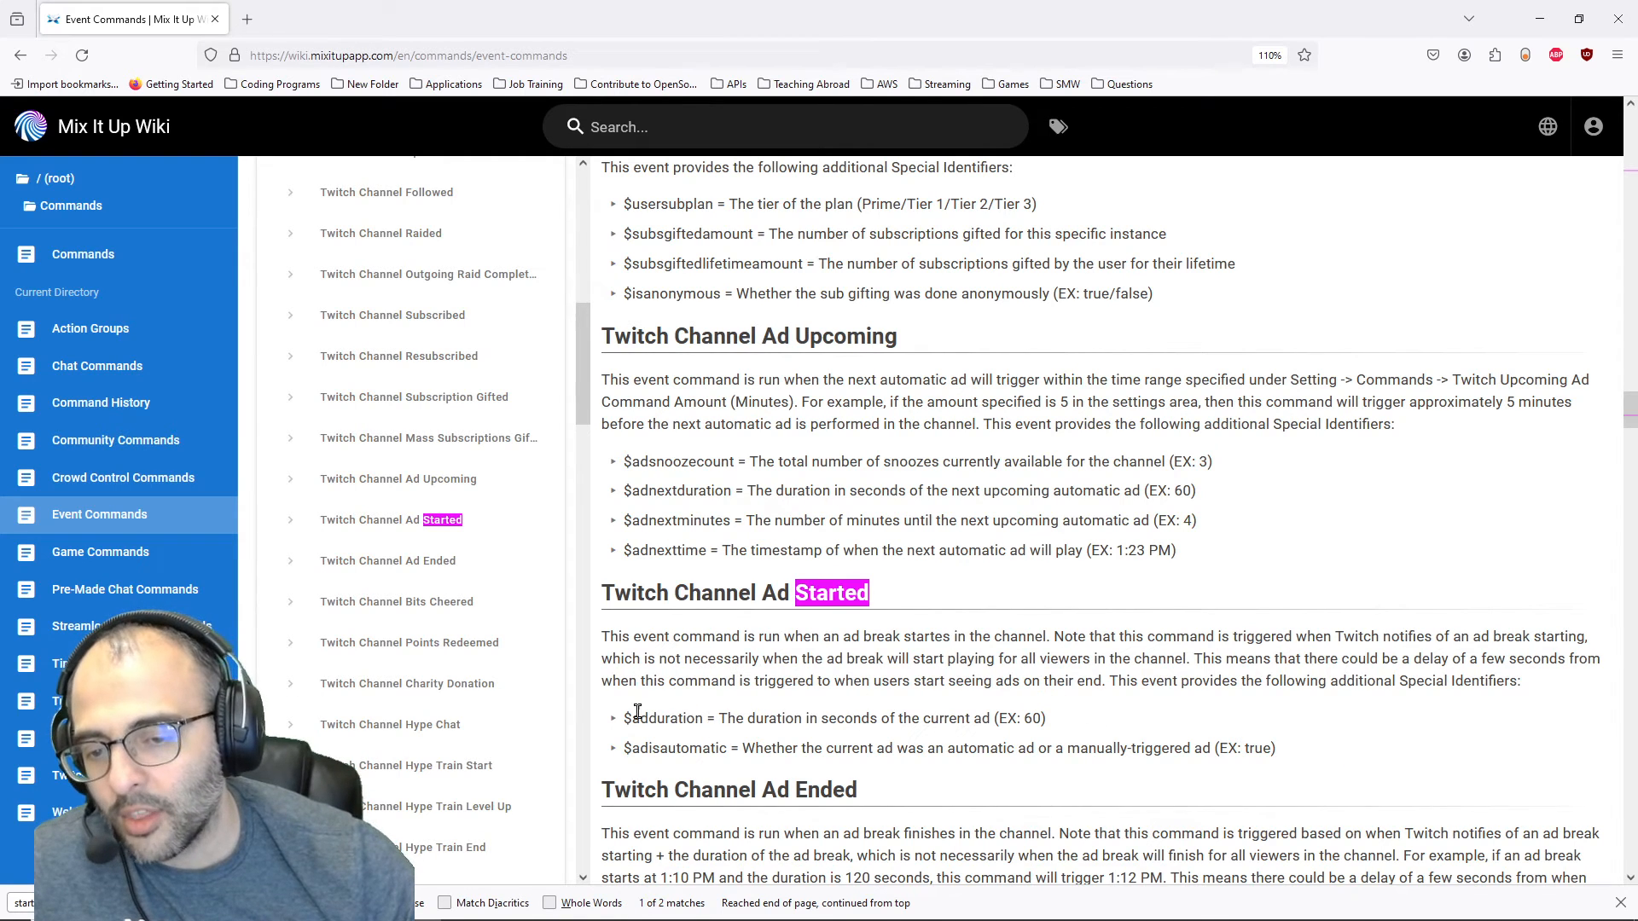
double_click(662, 718)
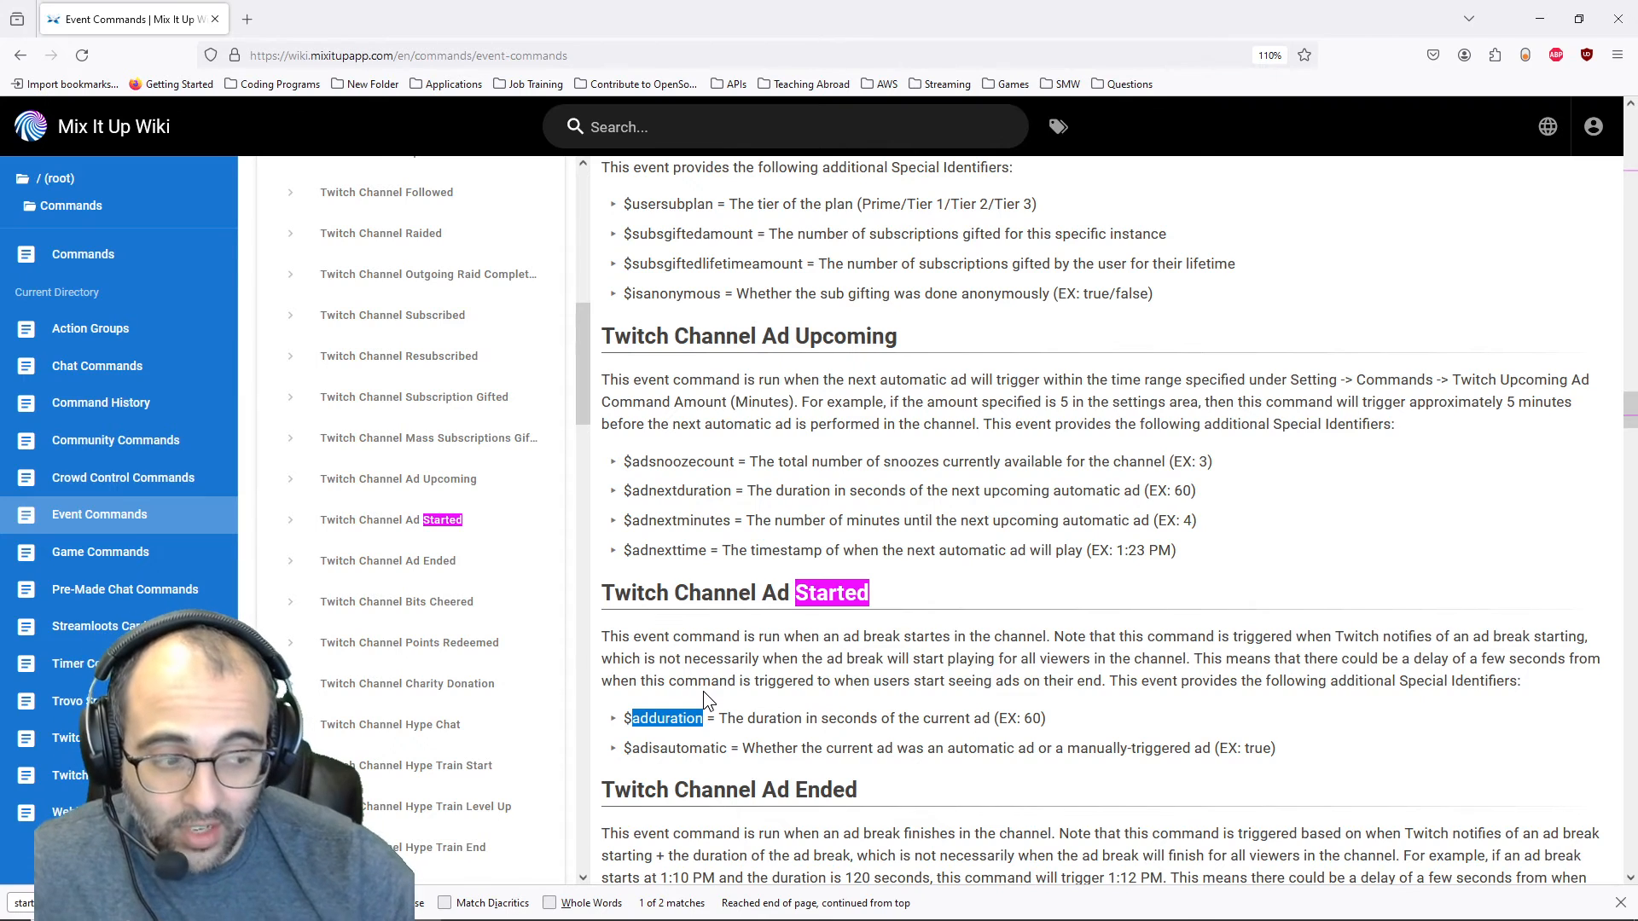
scroll("down", 3)
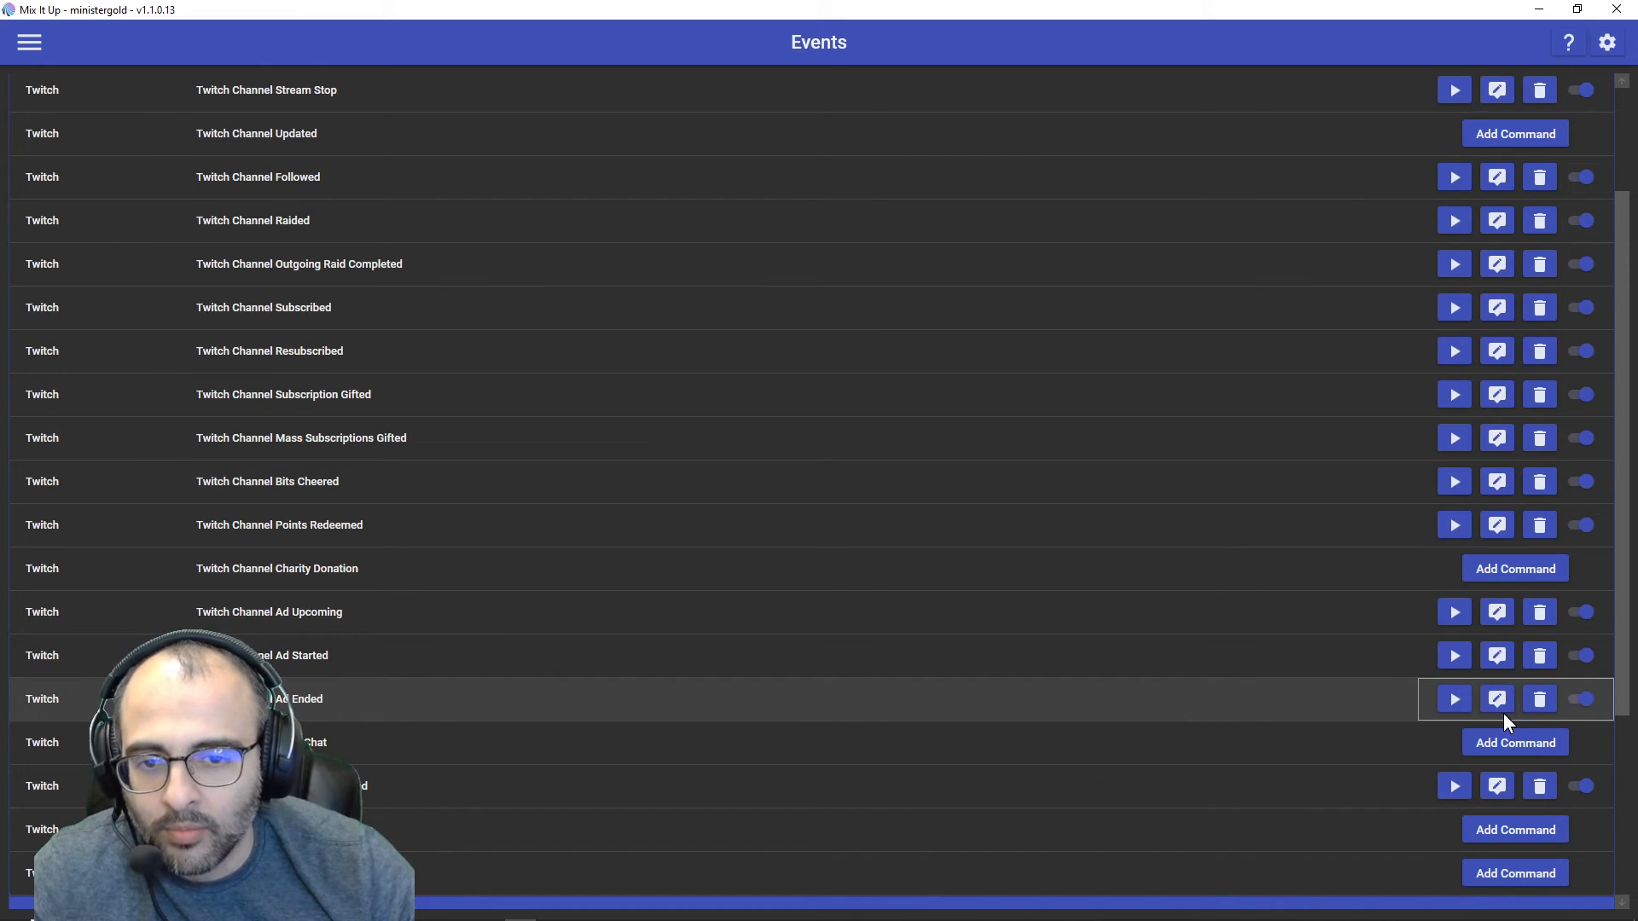
left_click(1497, 699)
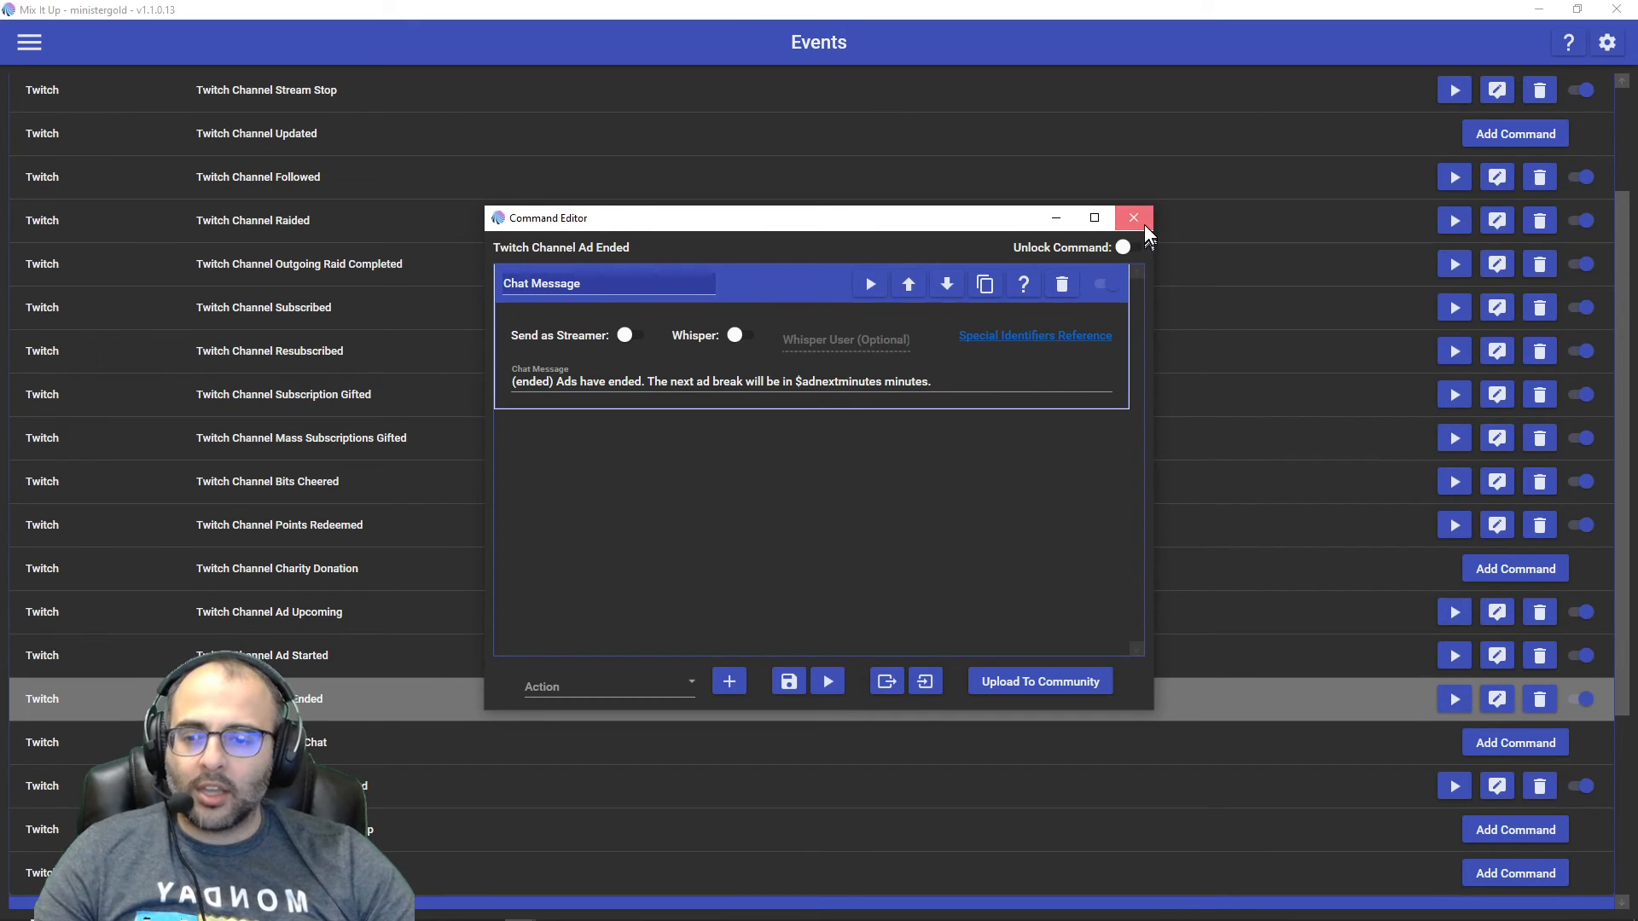
left_click(1133, 219)
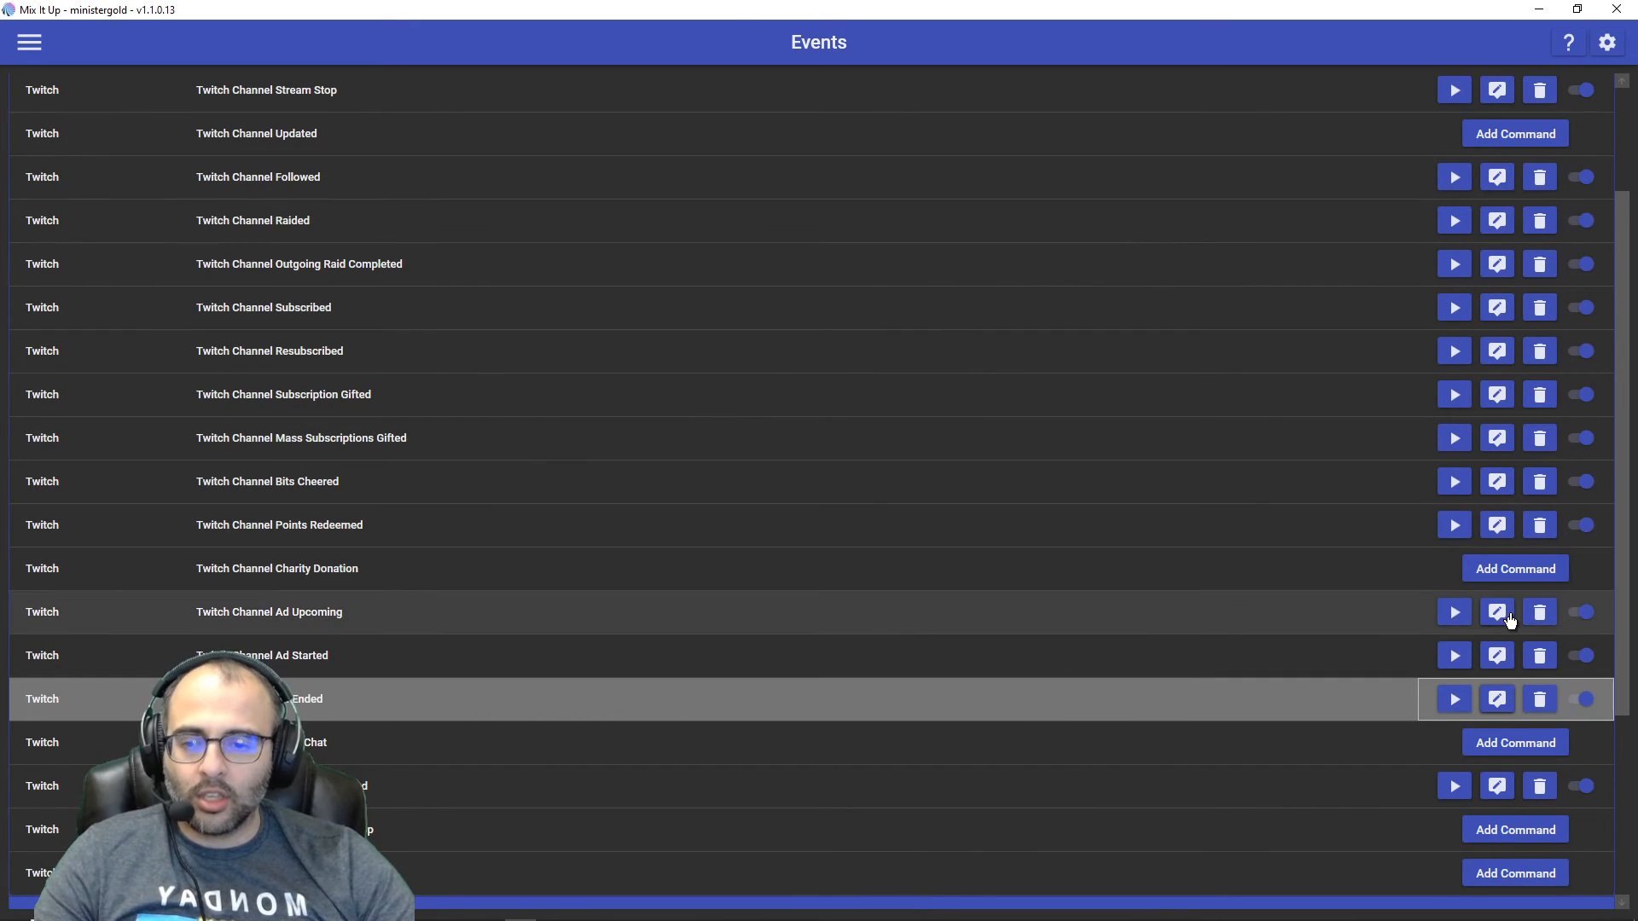
Reopen the Ad Upcoming command's chat message and begin editing its $adnextminutes/$adnextduration text
left_click(1497, 611)
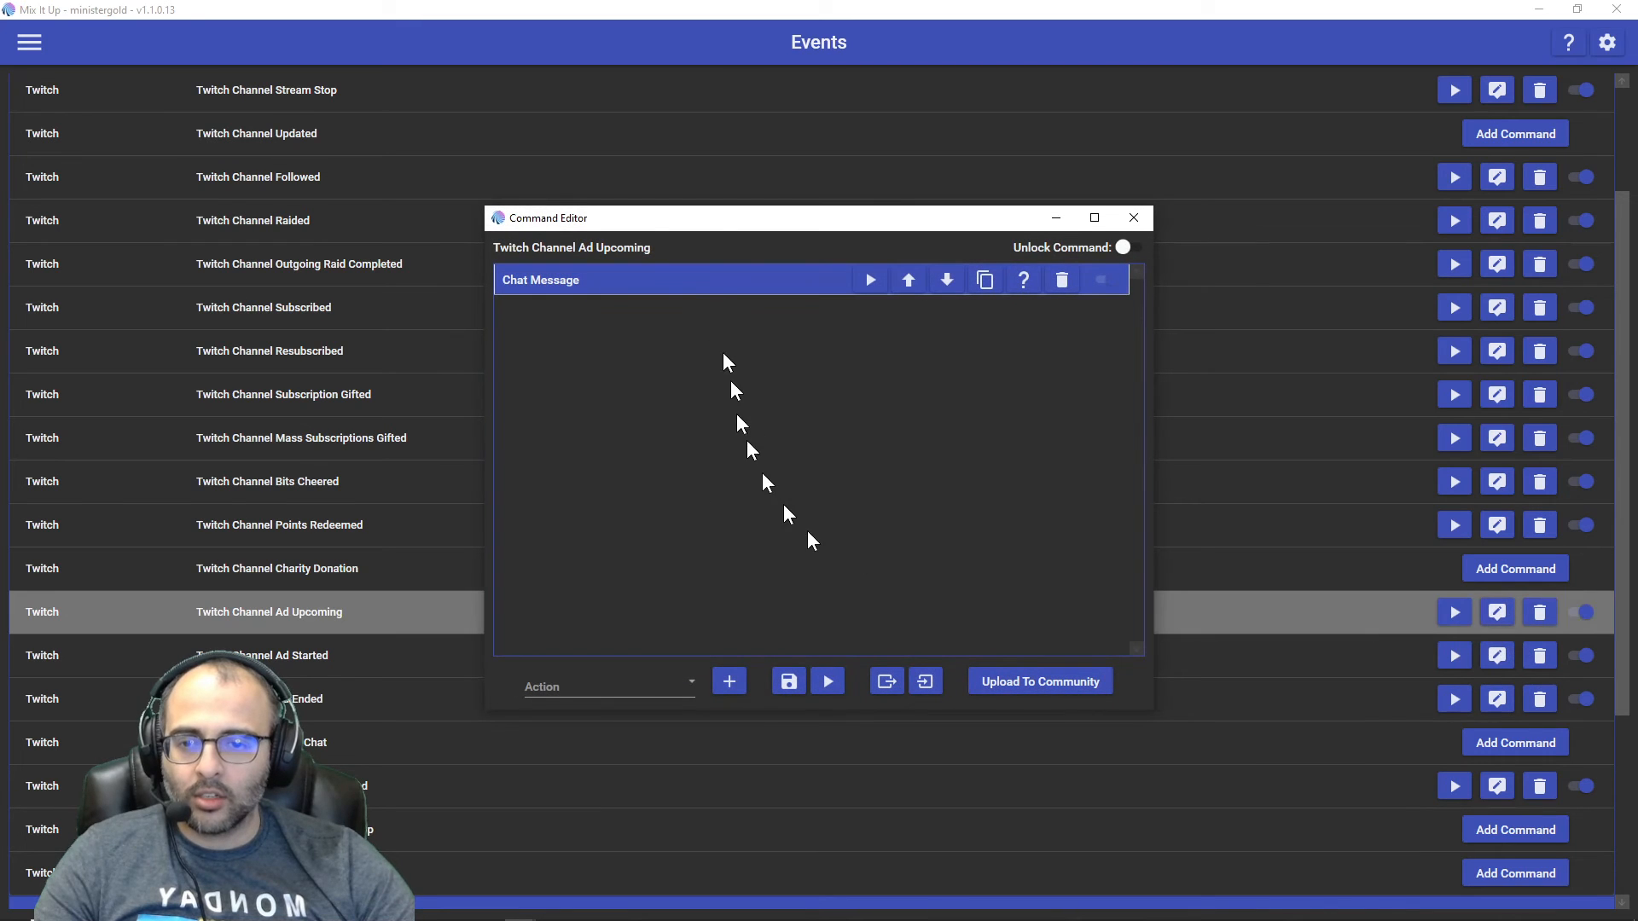
left_click(539, 280)
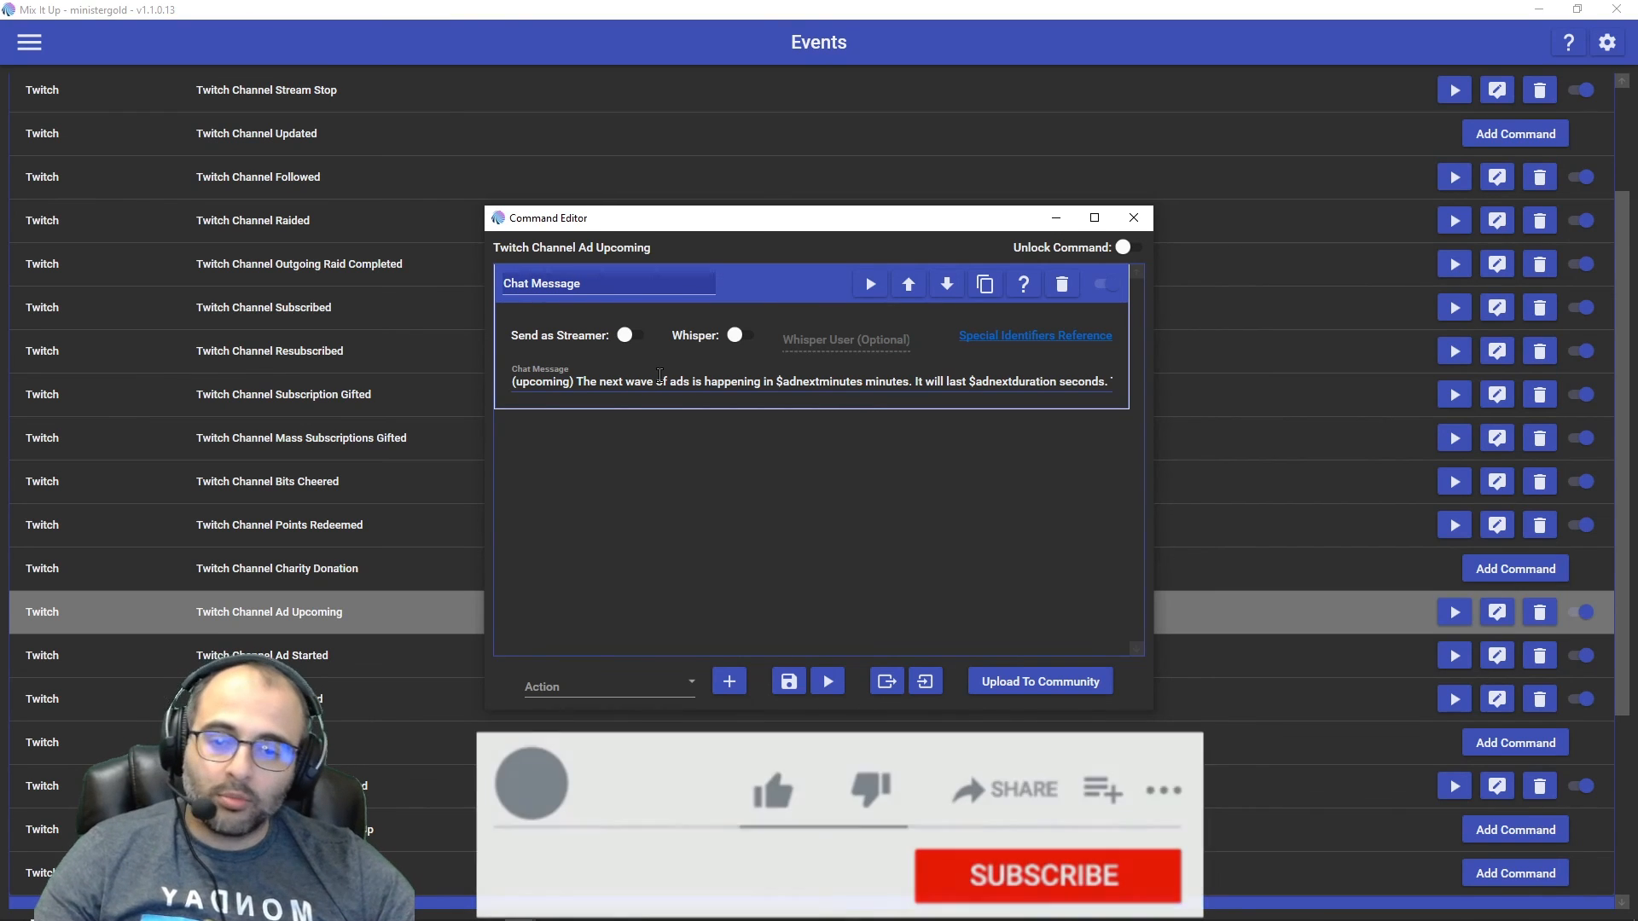
left_click(773, 790)
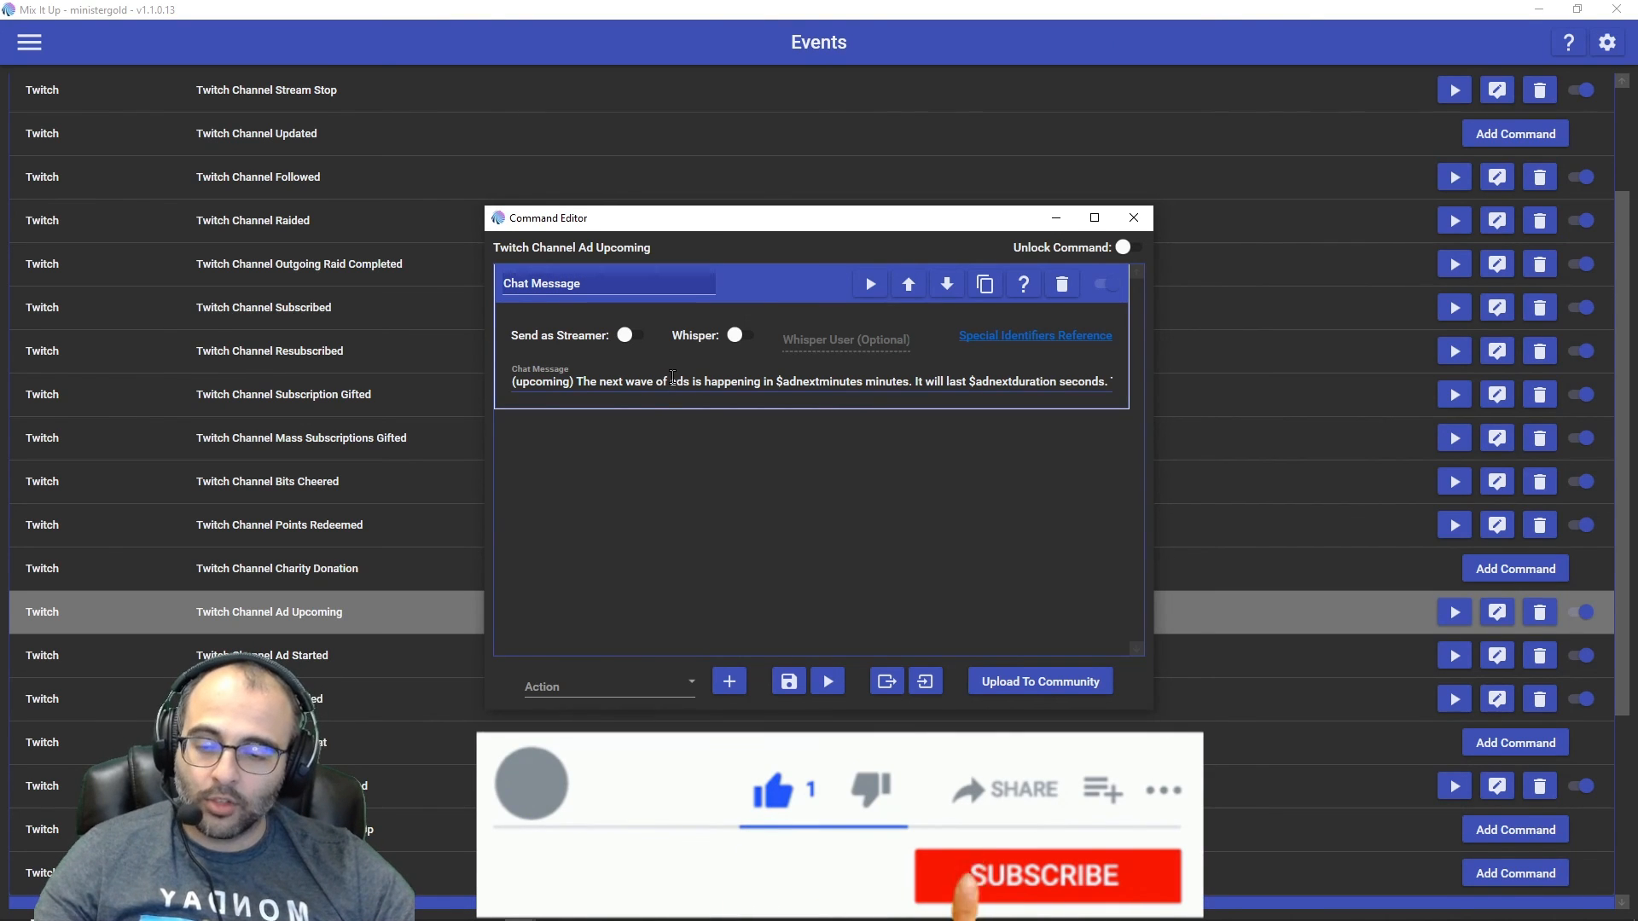